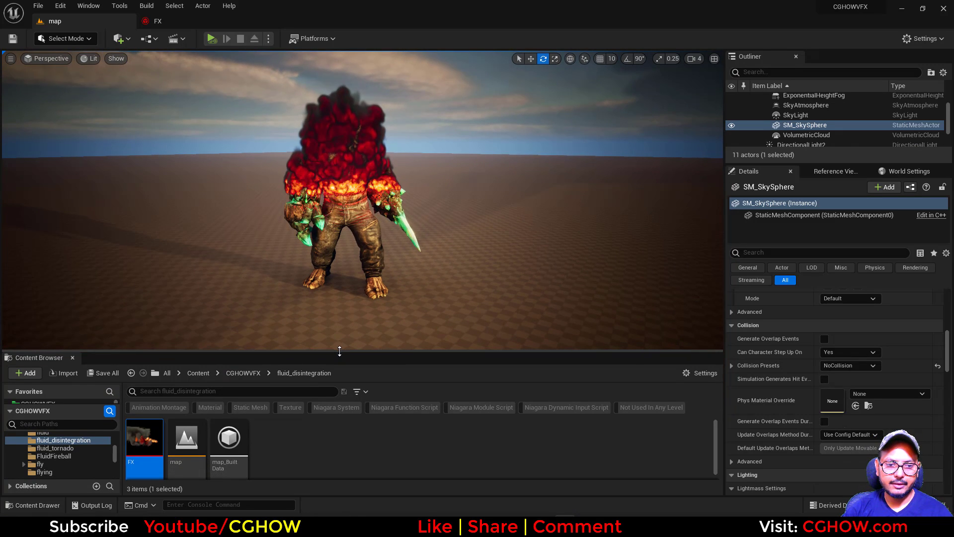
Open CGHOWVFX > spider > NewFolder1 in the Content Browser to show the idle mesh.
double_click(144, 436)
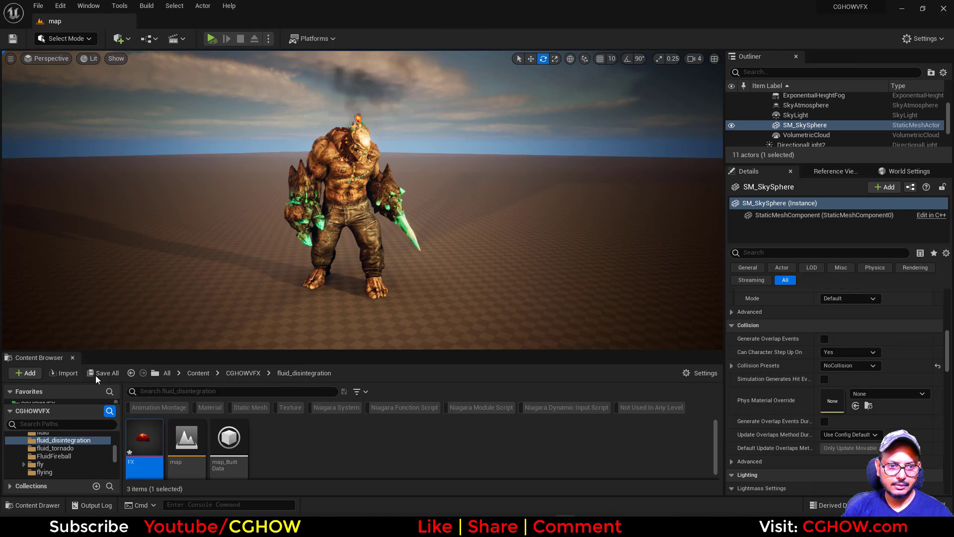
click(103, 372)
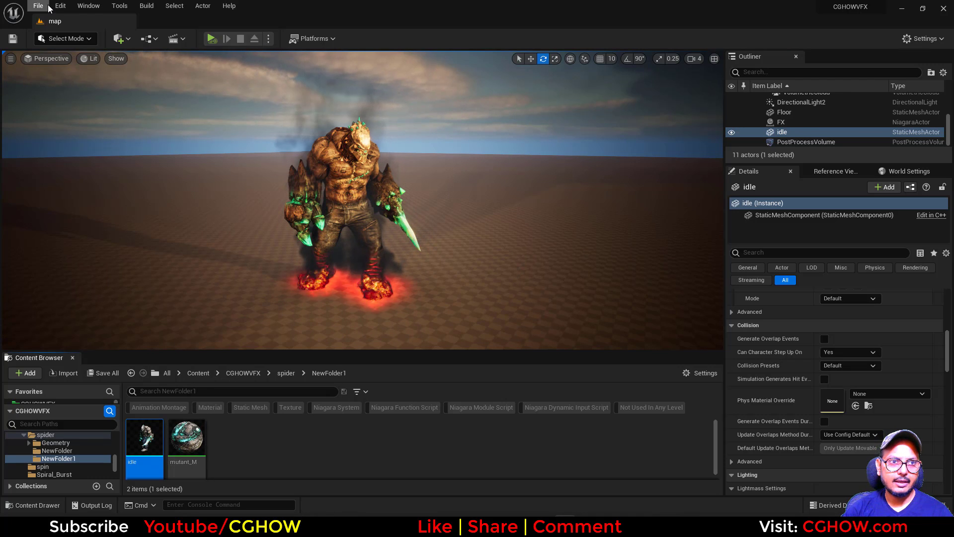
Start a new level from the File menu using the Basic template.
click(38, 5)
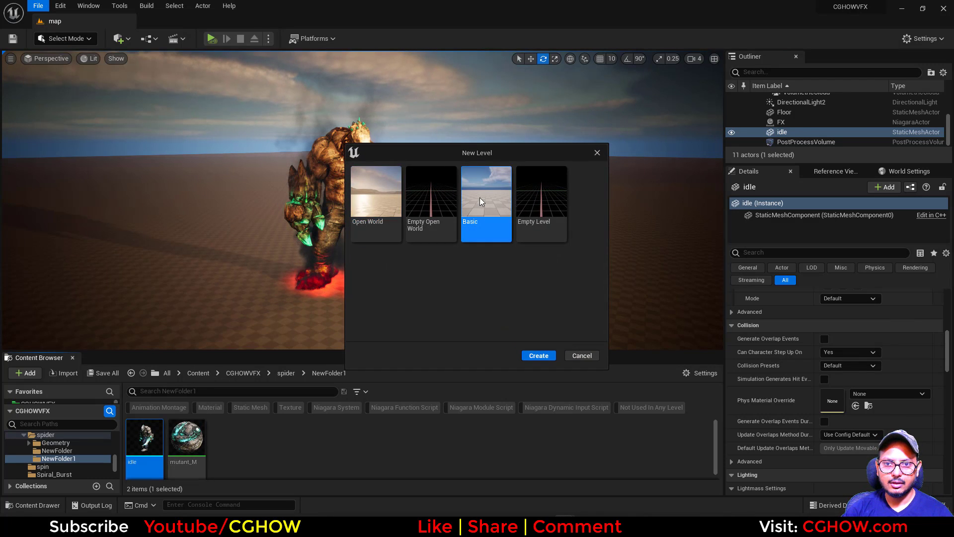
click(537, 355)
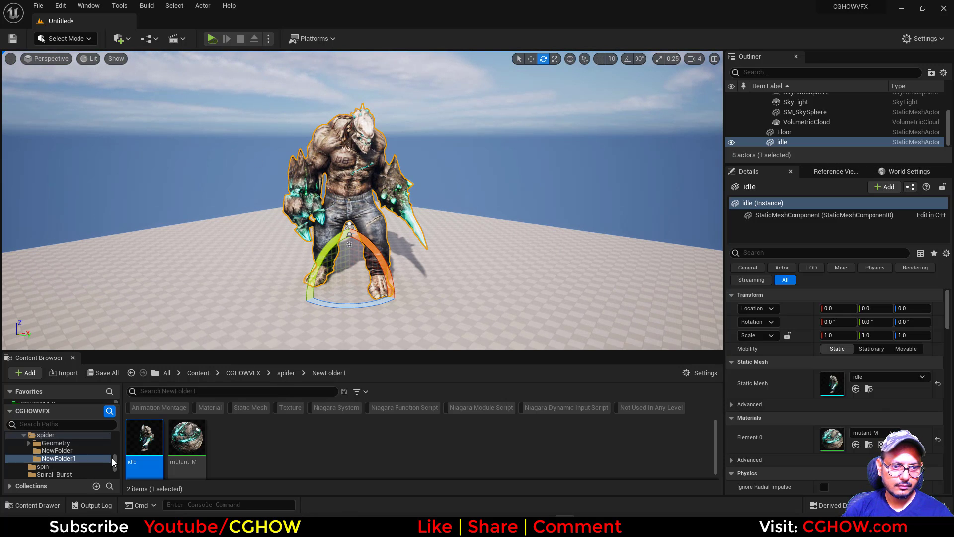
Search the project's content folders for 'fluid' to find fluid_disintegration.
click(33, 460)
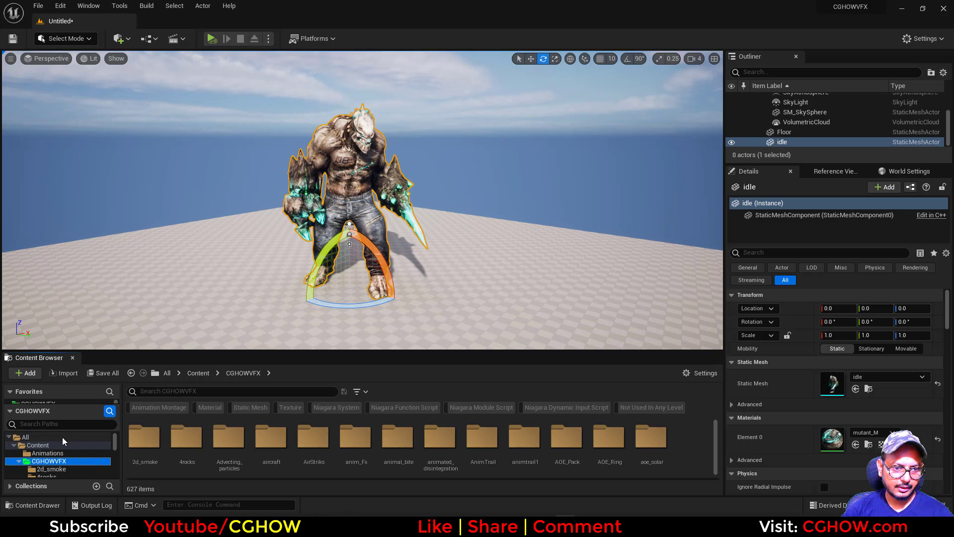
text(fluid)
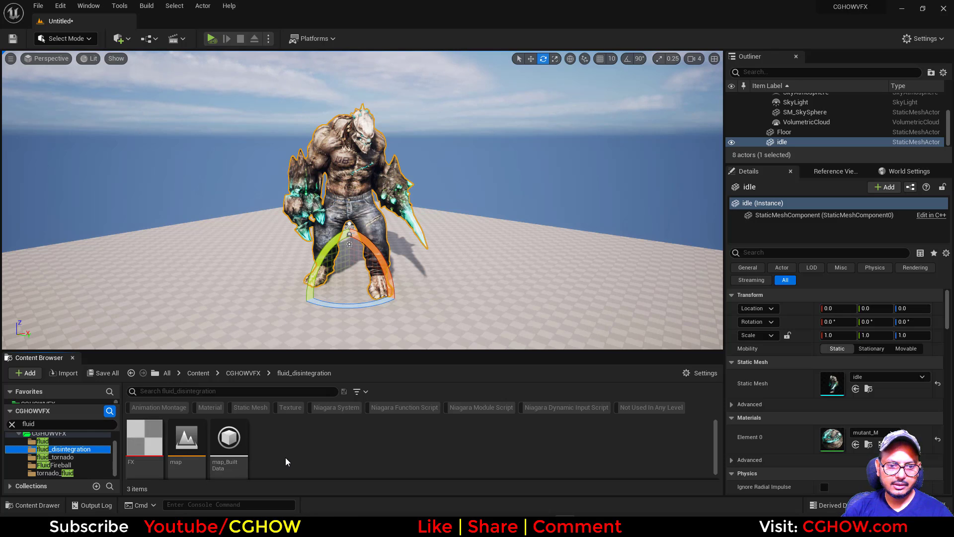
mouse_move(362, 391)
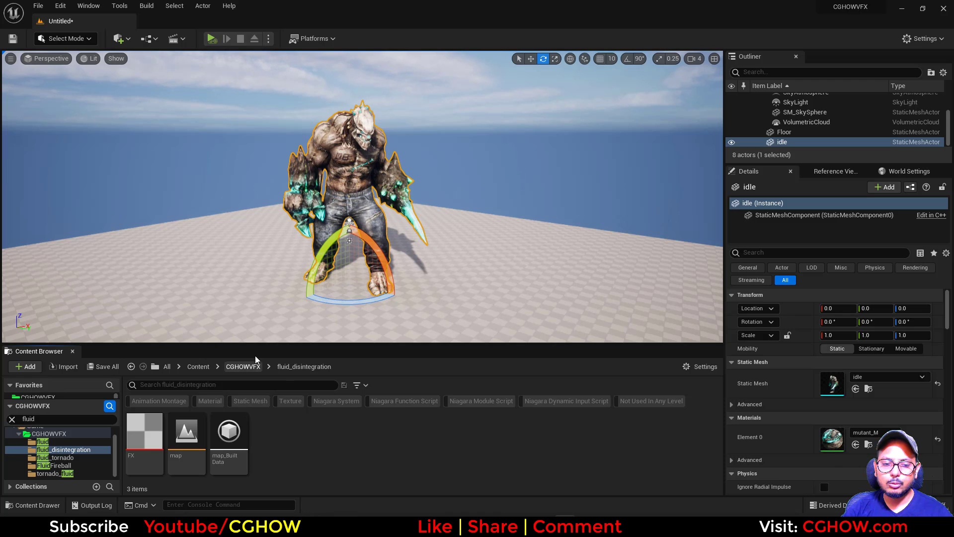
mouse_move(175, 456)
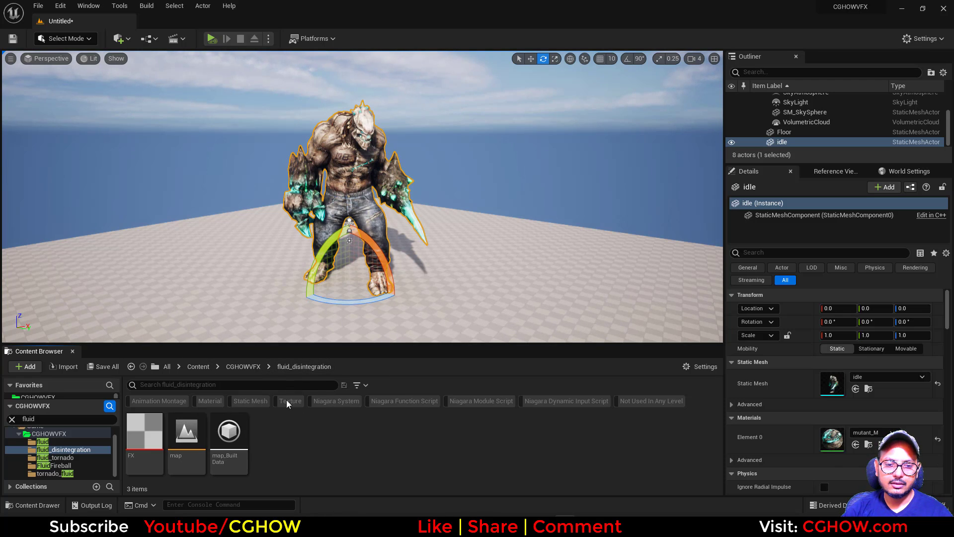
mouse_move(315, 438)
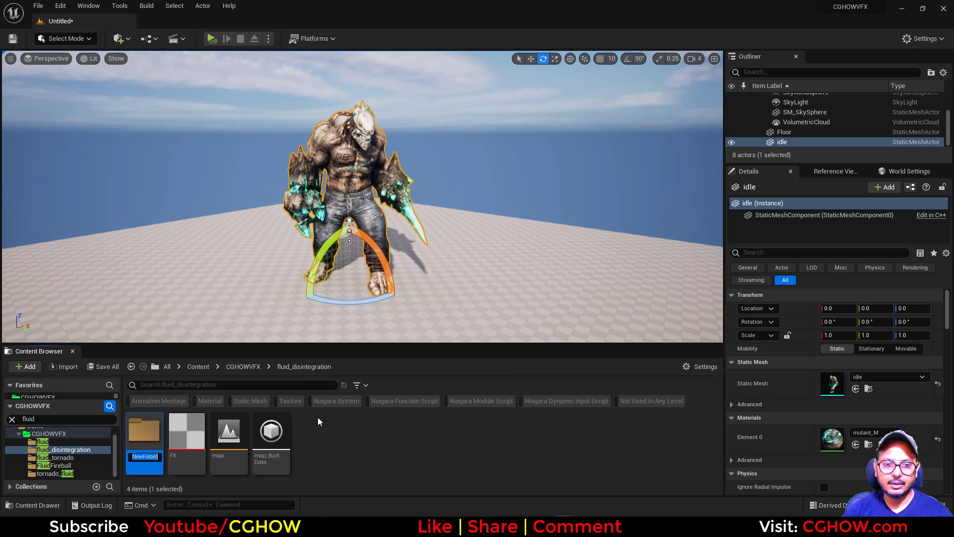
Open the new folder and enable the Niagara Fluids plugin.
double_click(144, 429)
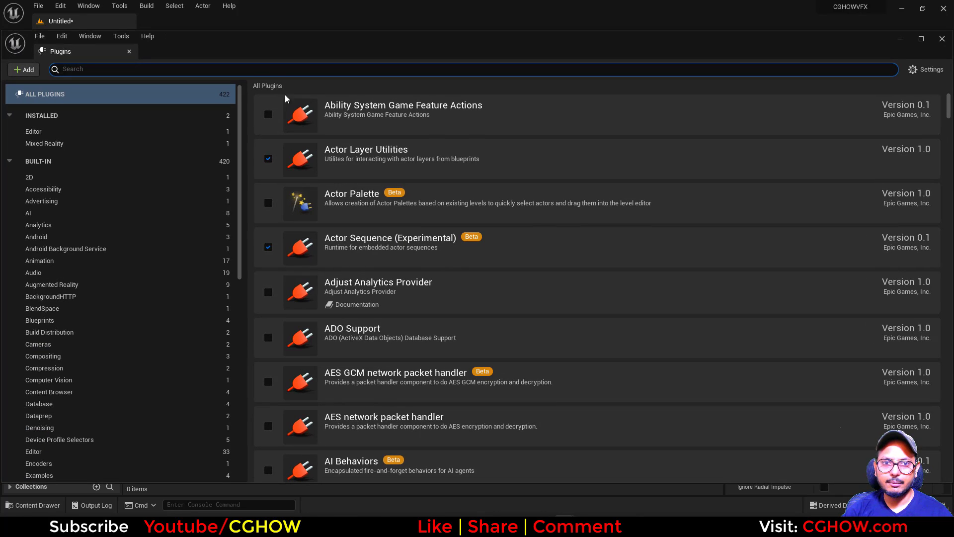
text(flui)
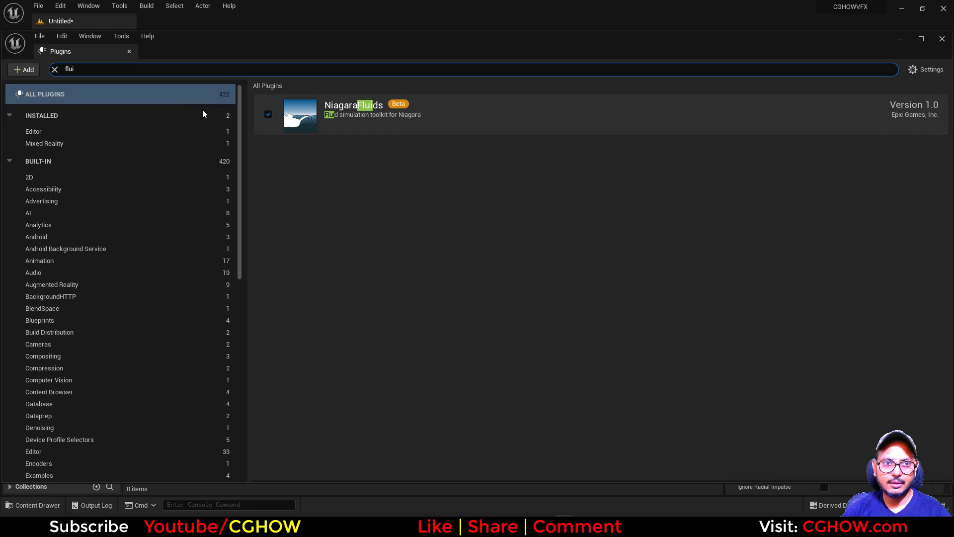
click(129, 51)
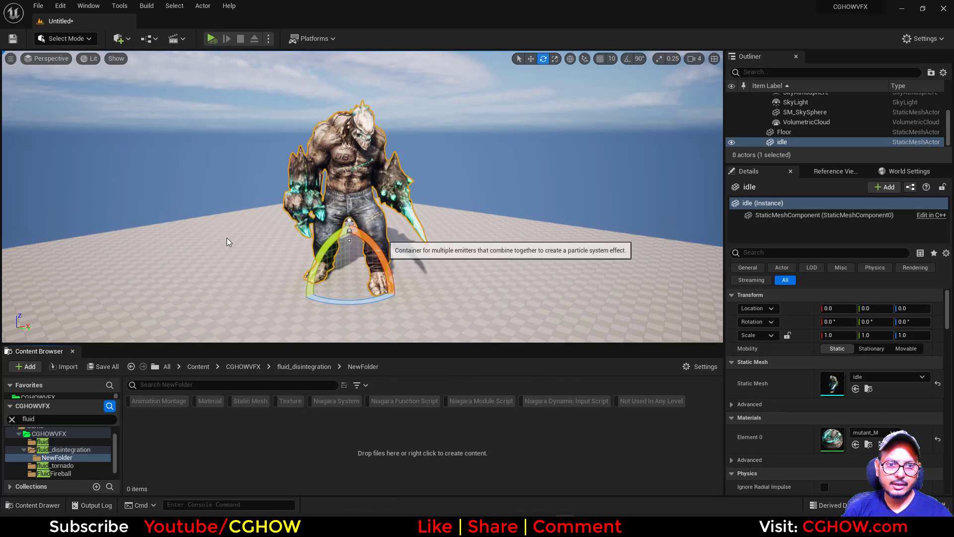
Create a Niagara system named 'test' from the Grid 3D Gas Simple Particle Source template.
click(335, 400)
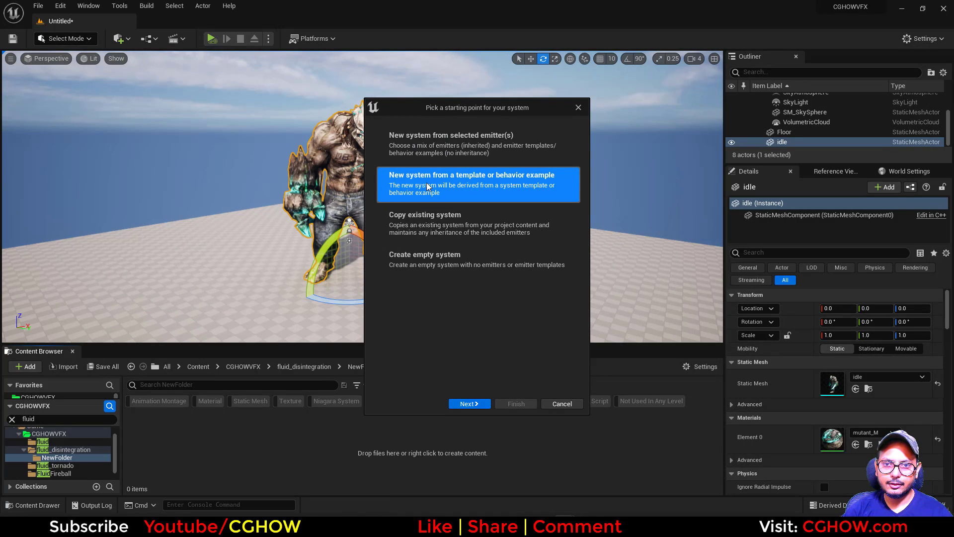
click(469, 403)
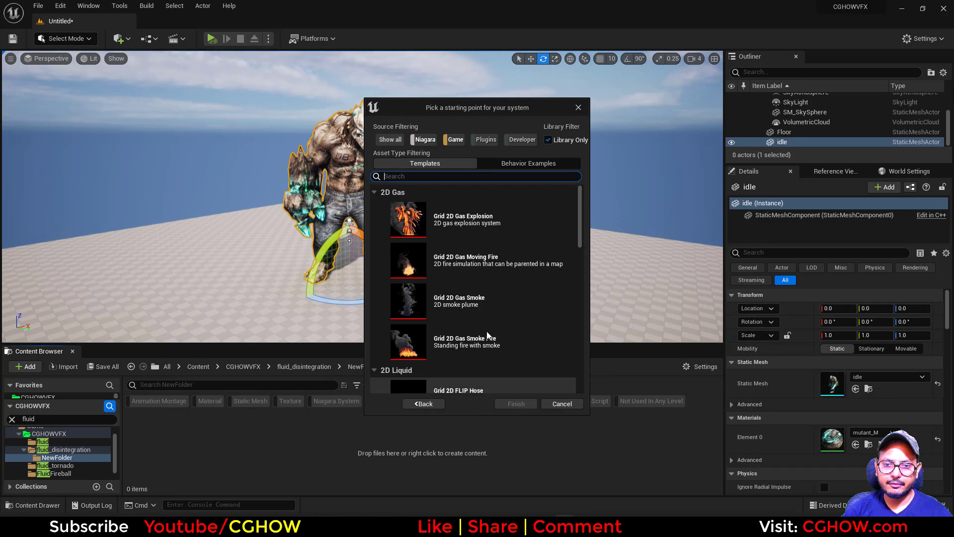
scroll(down, 3)
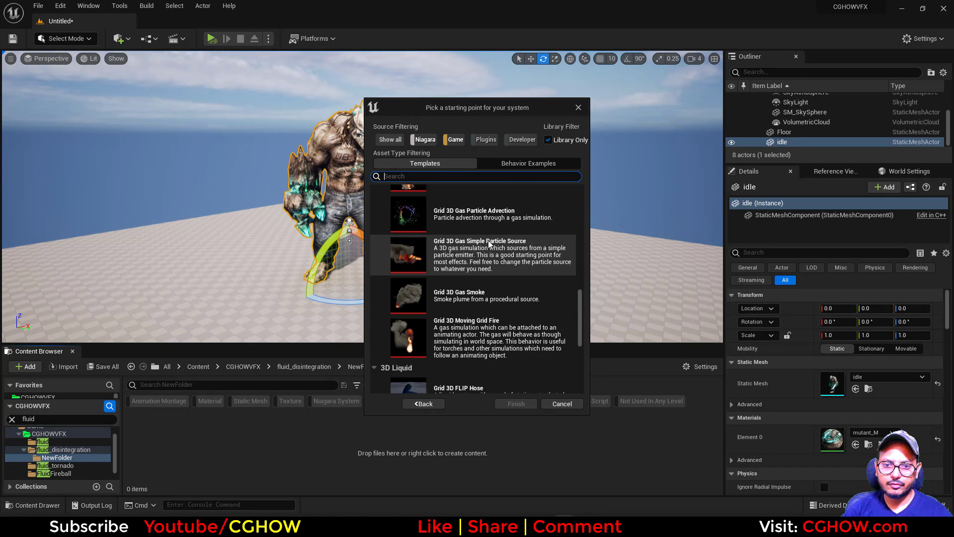
scroll(up, 3)
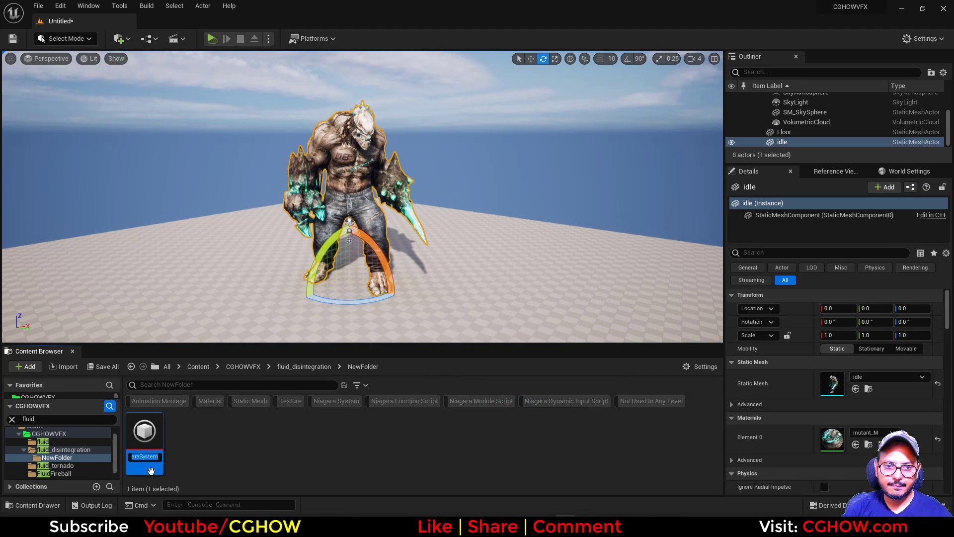
text(test)
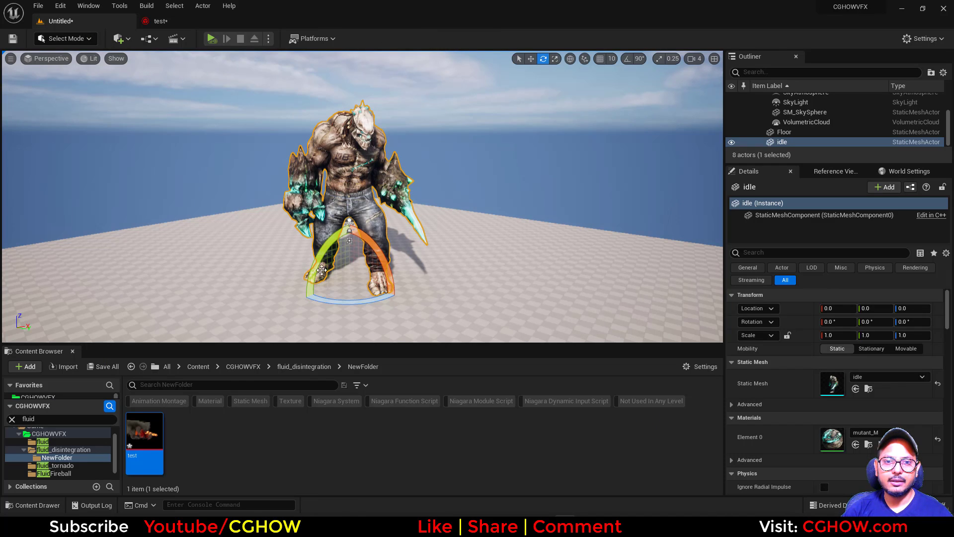
mouse_move(349, 241)
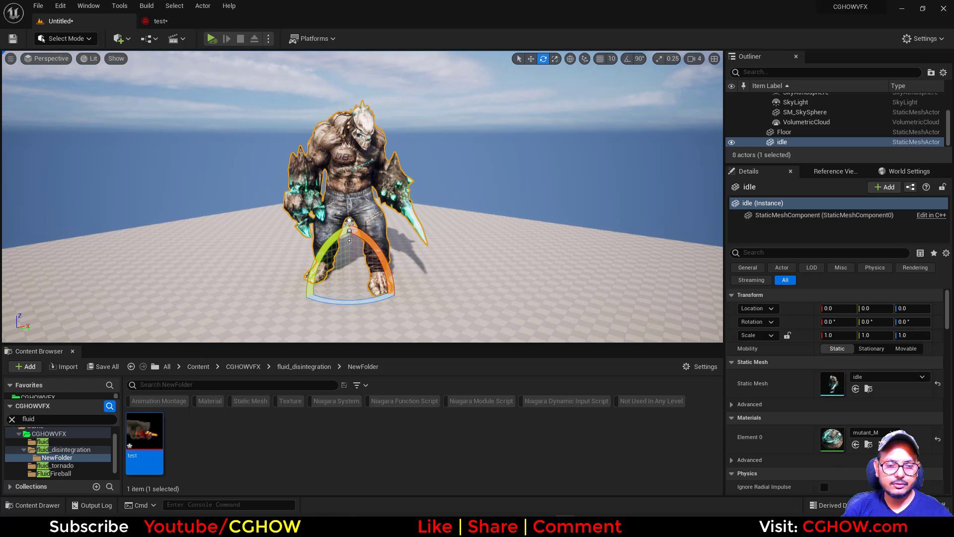
Open test and add static mesh sampling modules to Particle Spawn, removing Shape Location.
double_click(144, 432)
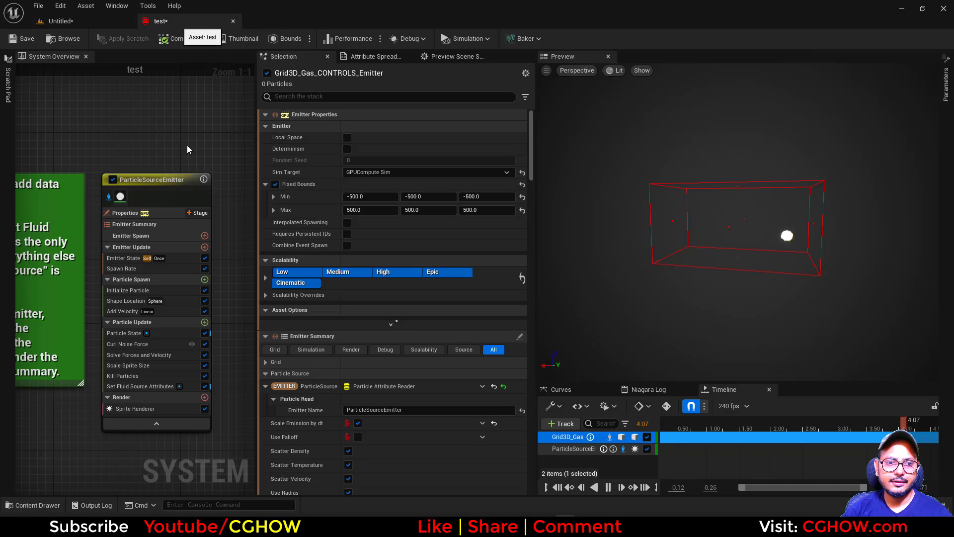
click(205, 279)
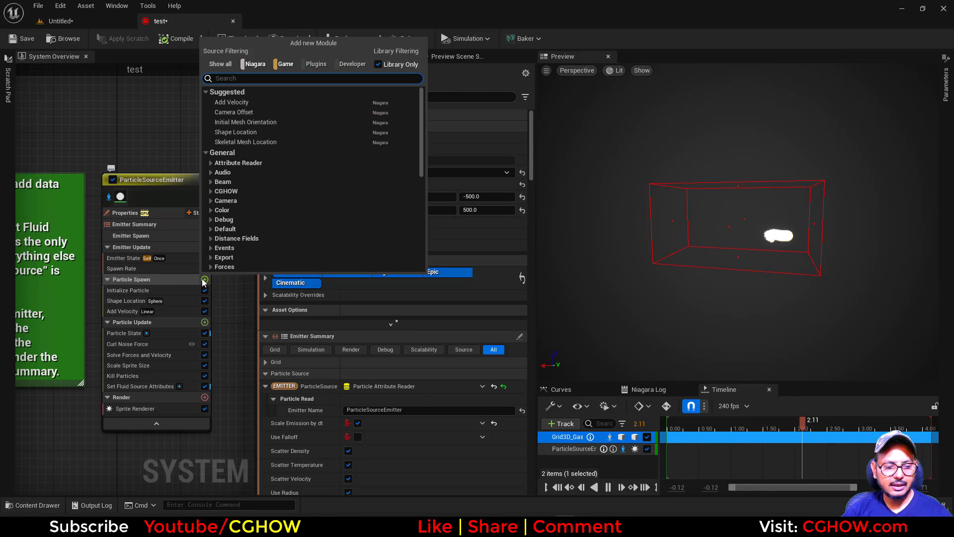
text(stati)
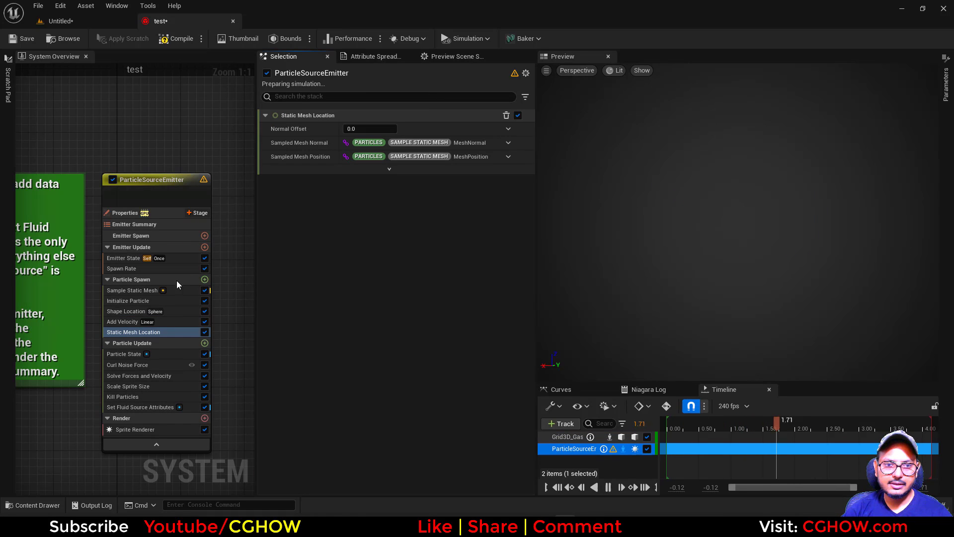
click(128, 311)
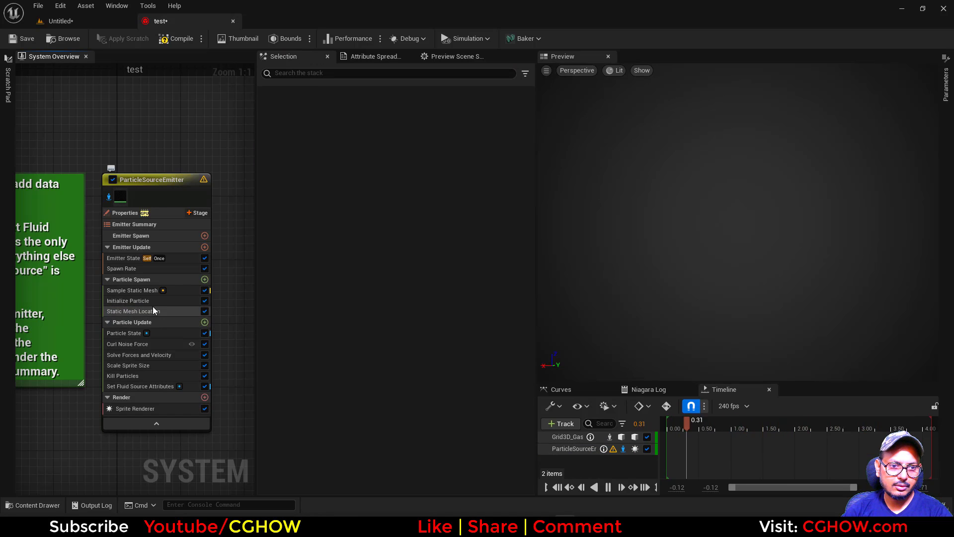
Set the sampled mesh to idle and the Spawn Rate to 10000.
click(132, 290)
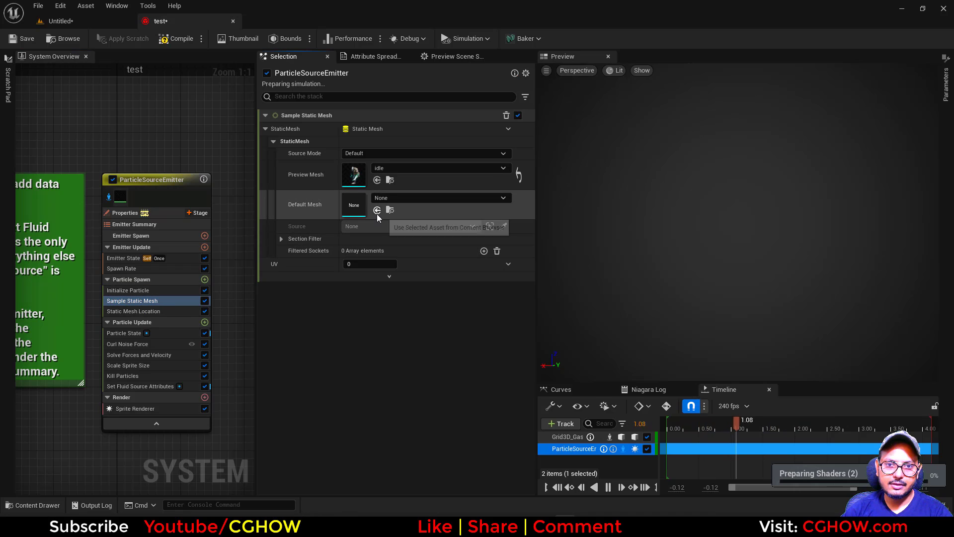
click(377, 209)
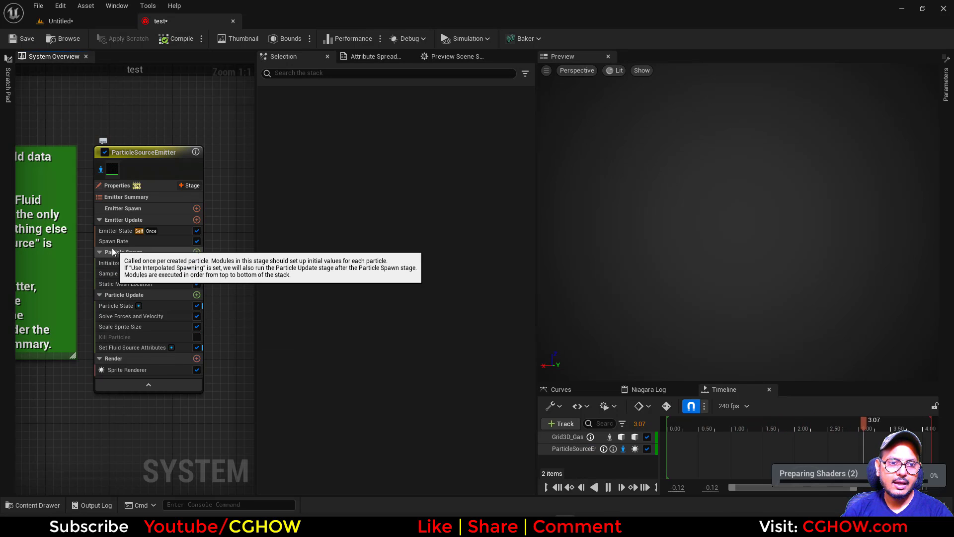
click(113, 241)
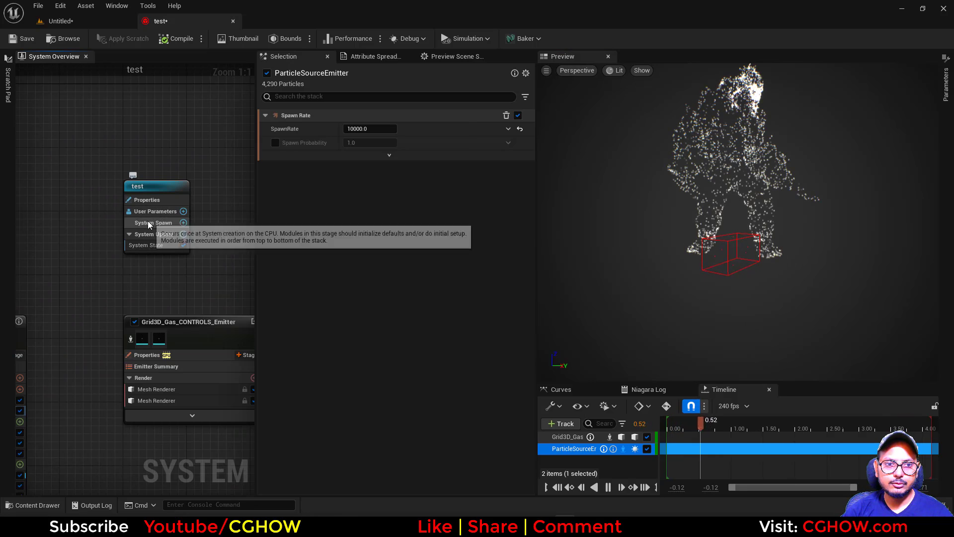
Set the WorldSpaceSize Z user parameter to 2300.
click(155, 211)
text(2500)
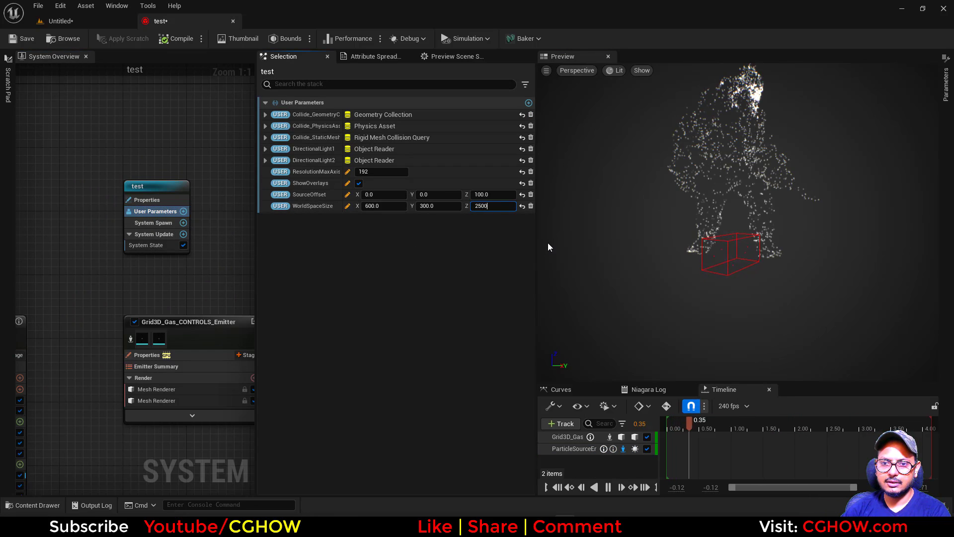
key(Return)
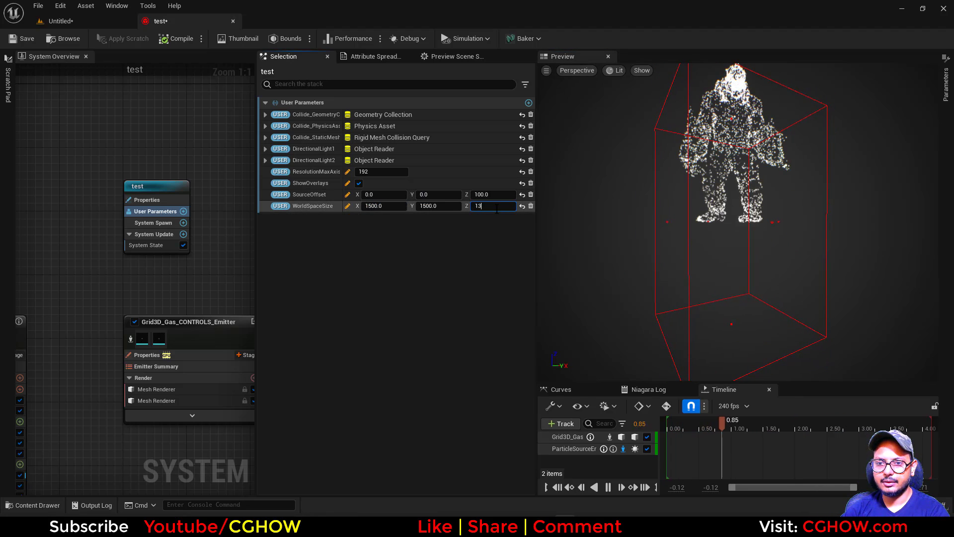
text(2300.0)
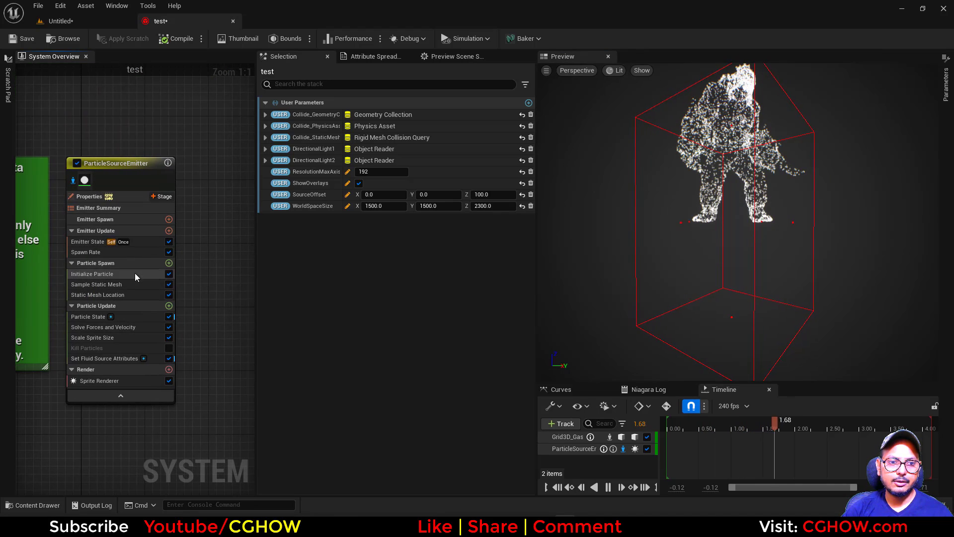
Add a Set Particles Position module offsetting spawn position by (0, 0, -1000).
click(113, 162)
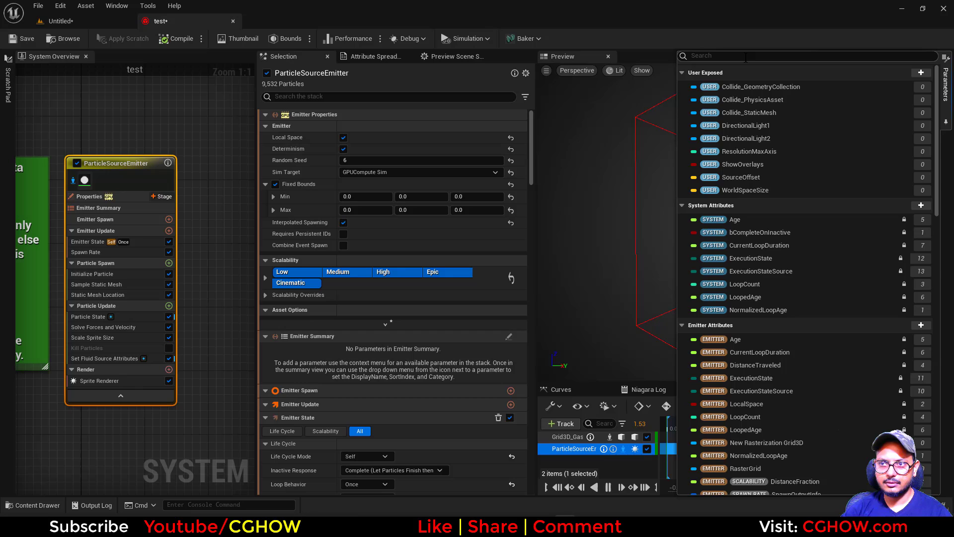
text(pos)
text(ad)
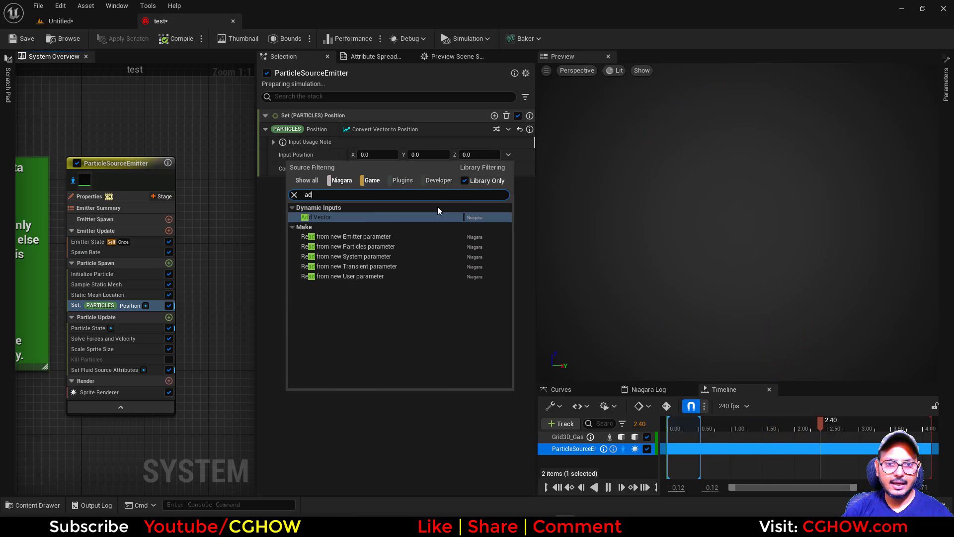
click(314, 216)
text(-1000)
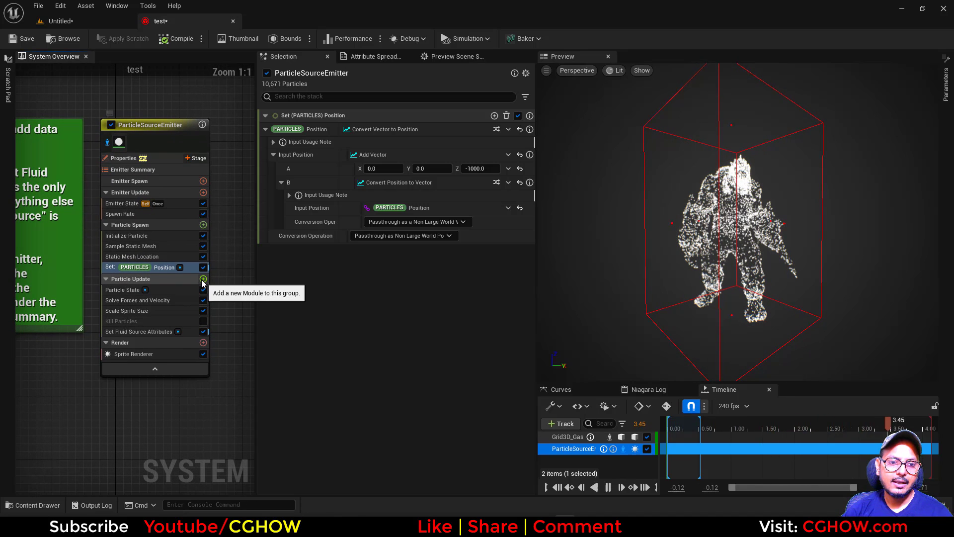
Add Region Mask below Particle State and a Color module using Lerp Linear Colors.
click(203, 279)
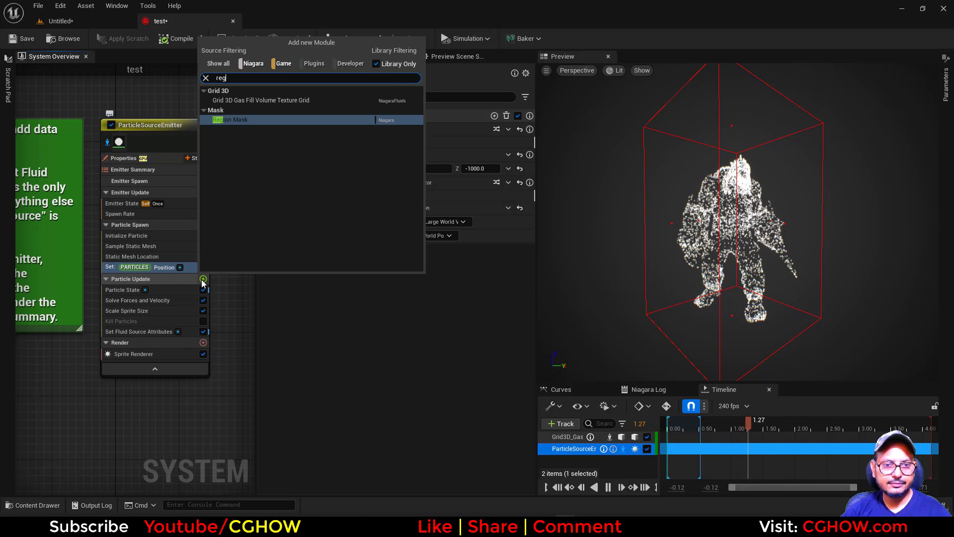
click(231, 119)
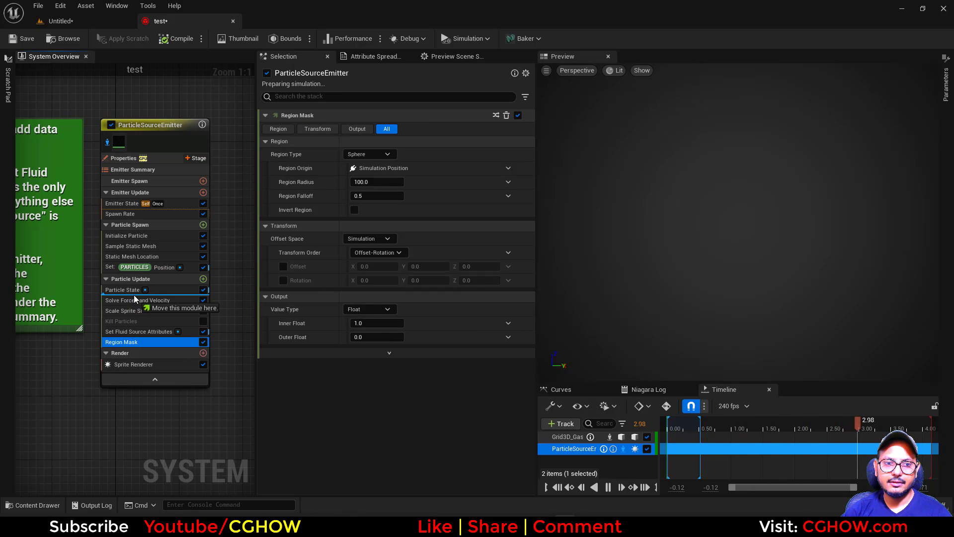
click(368, 154)
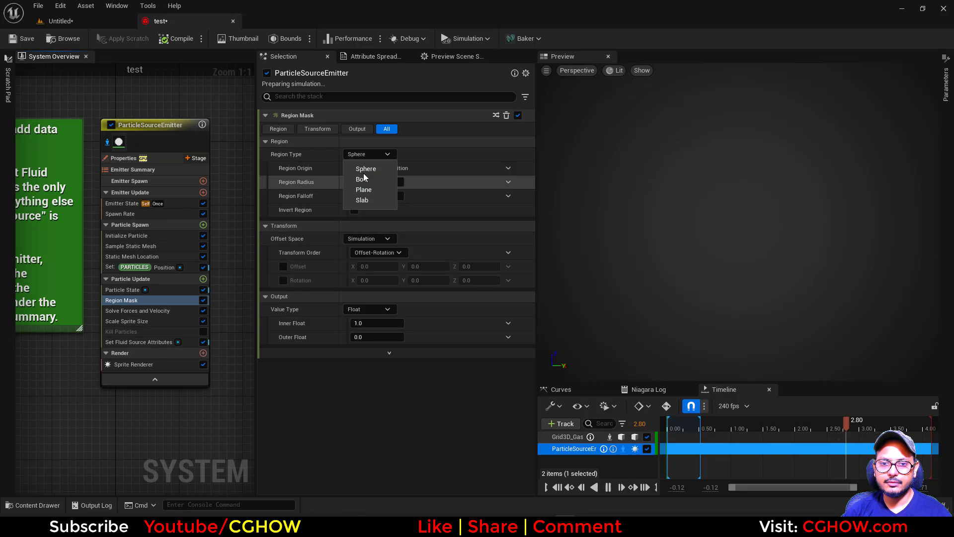
click(366, 168)
text(ler)
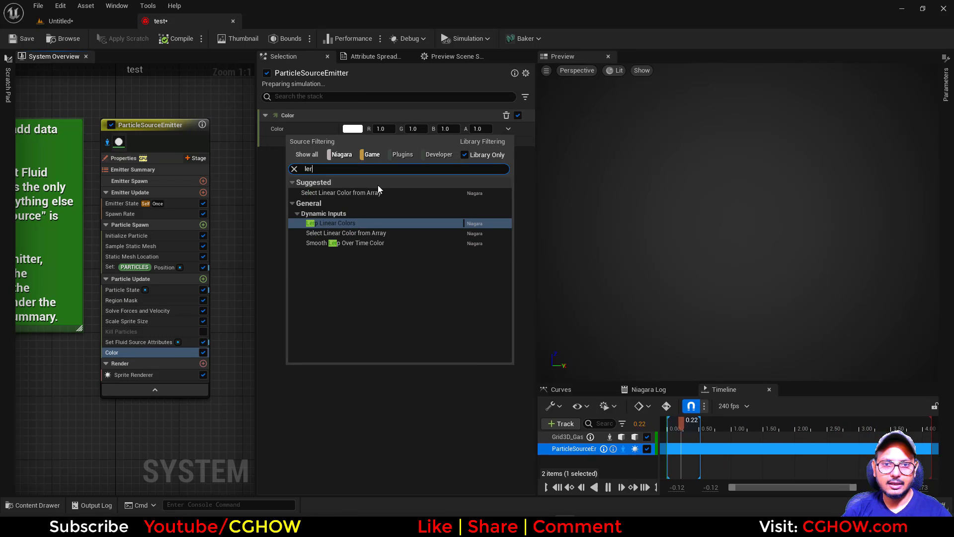
click(332, 222)
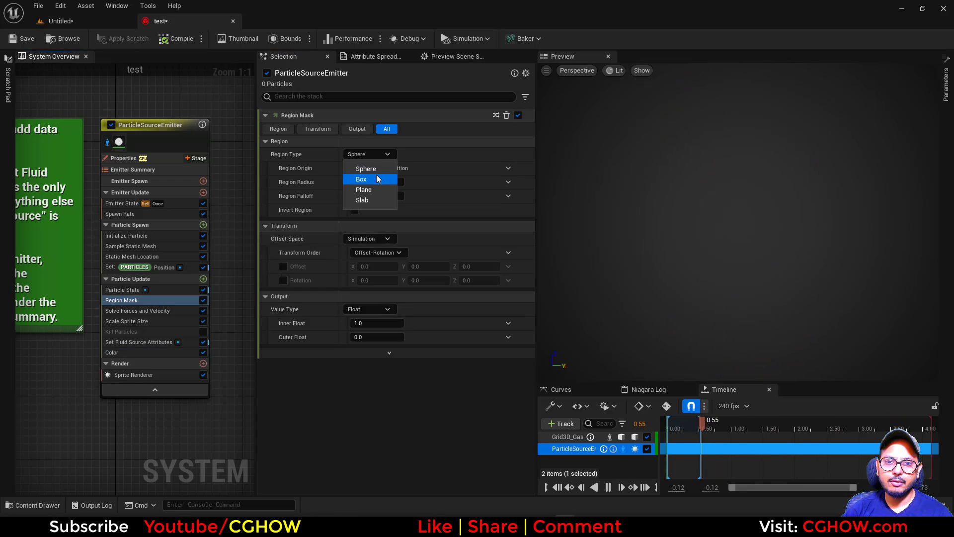
Make the region mask a 10000×10000×100 box driving a red-to-green colour blend.
click(360, 179)
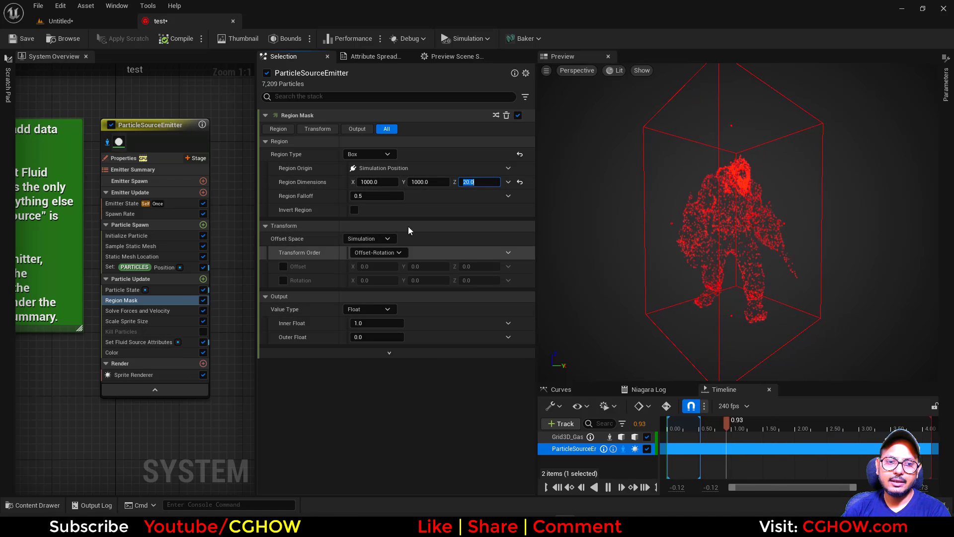
click(111, 352)
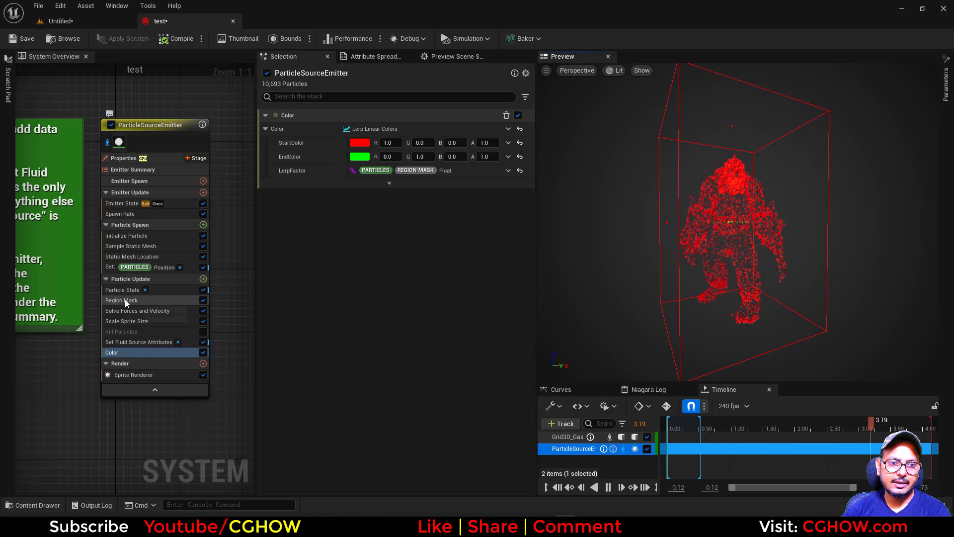
click(121, 300)
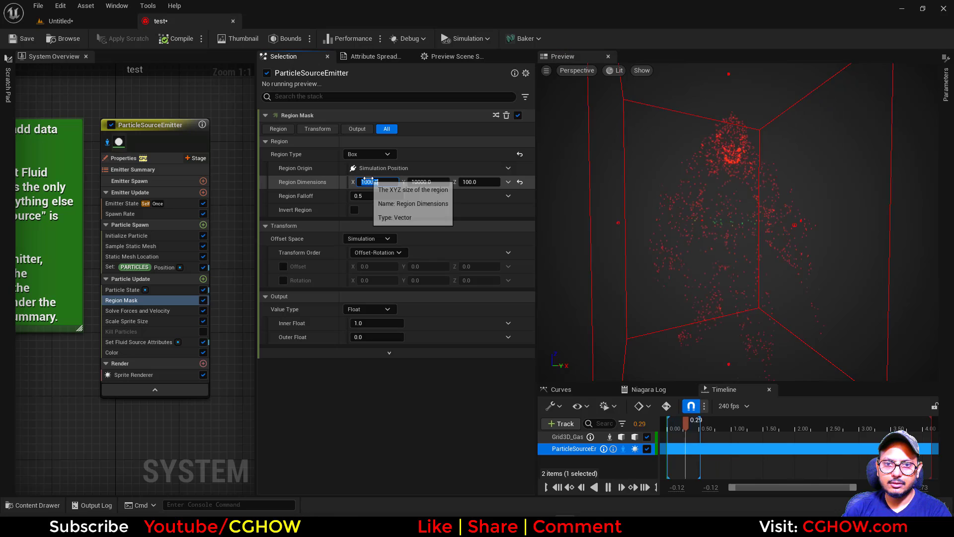
text(10000.0)
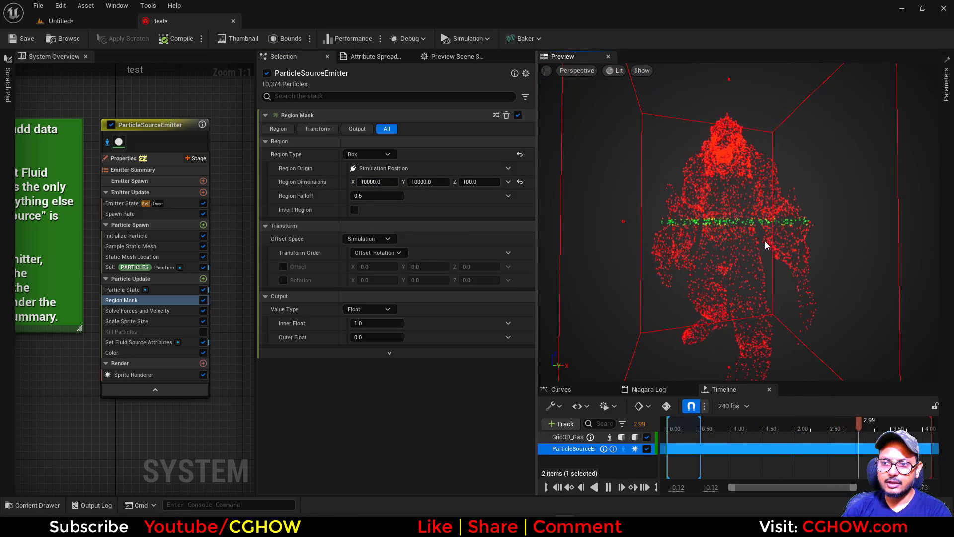
click(121, 213)
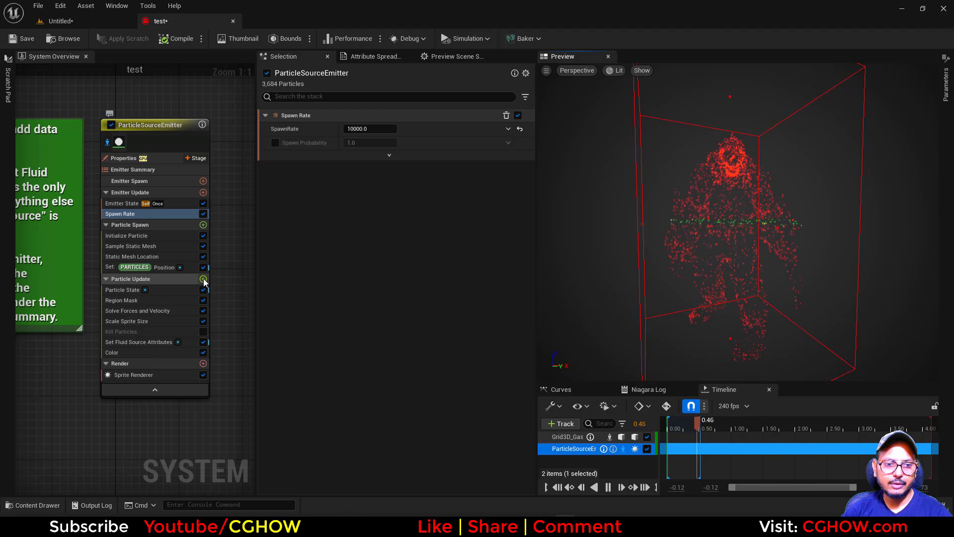
click(121, 331)
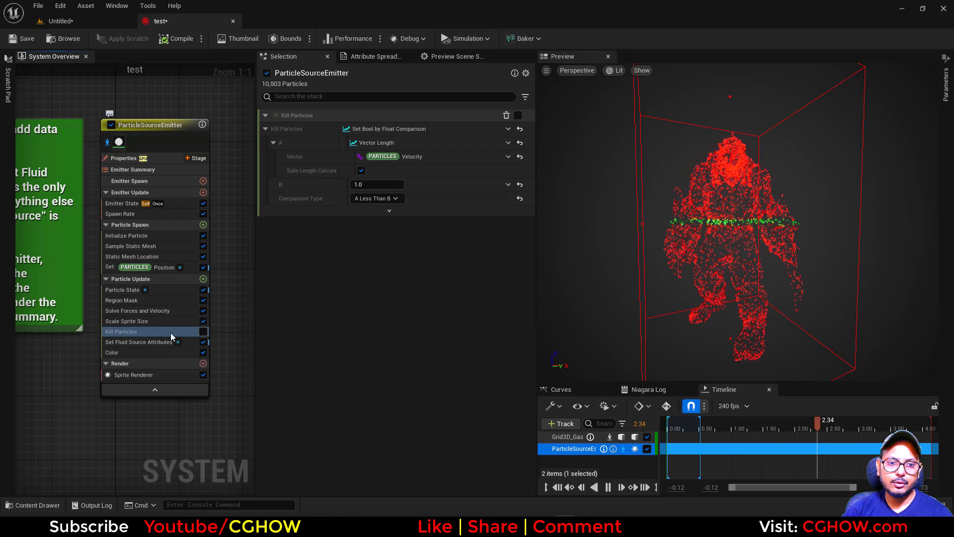
Enable Kill Particles where Particles Region Mask equals 0.0.
click(508, 128)
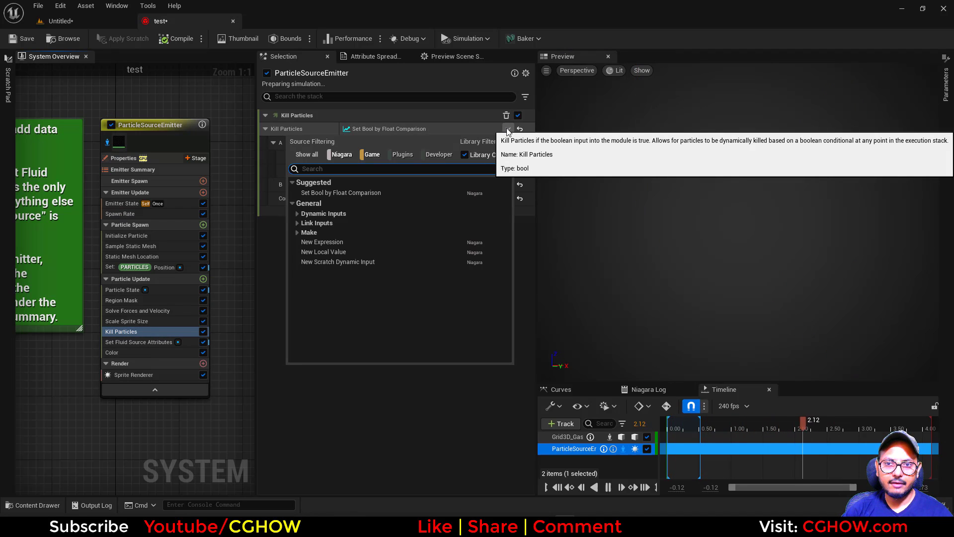
click(341, 193)
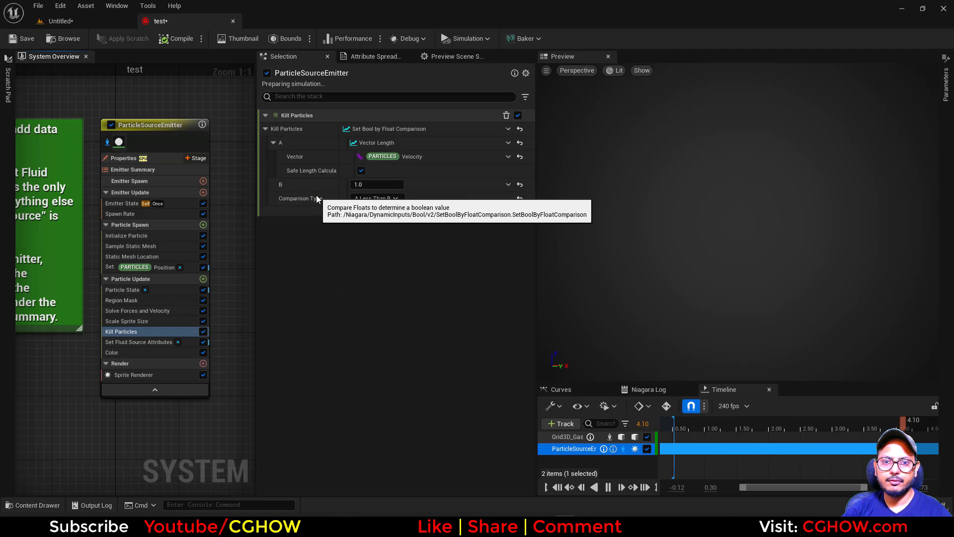
click(507, 143)
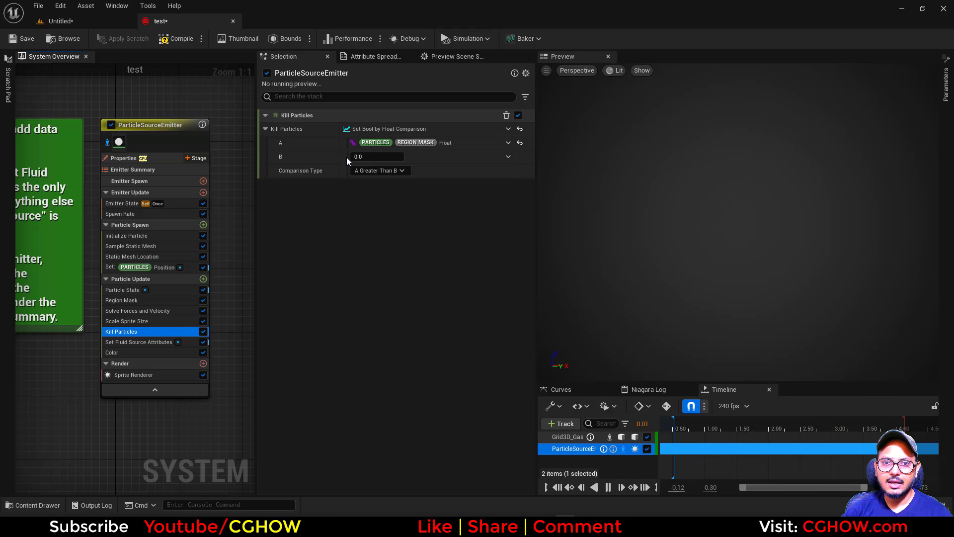
click(378, 170)
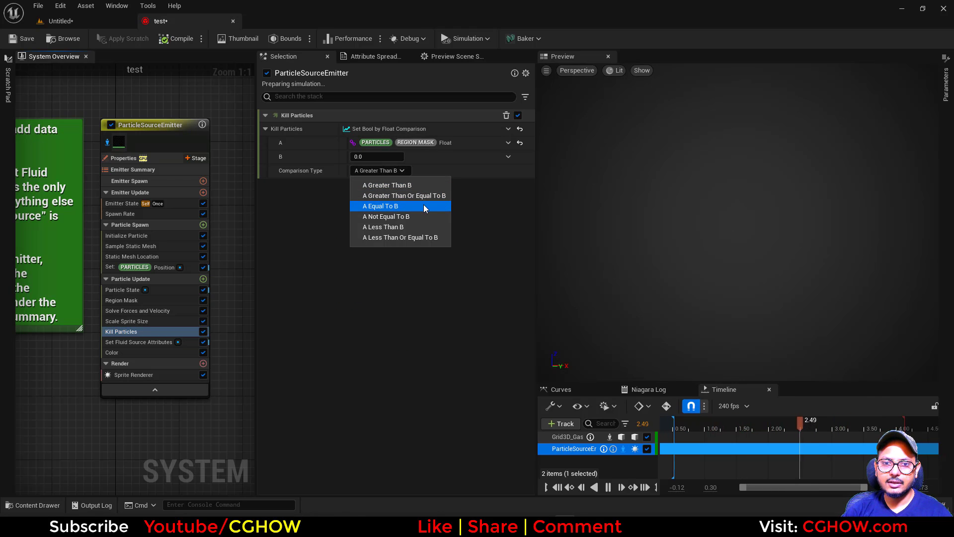
click(381, 206)
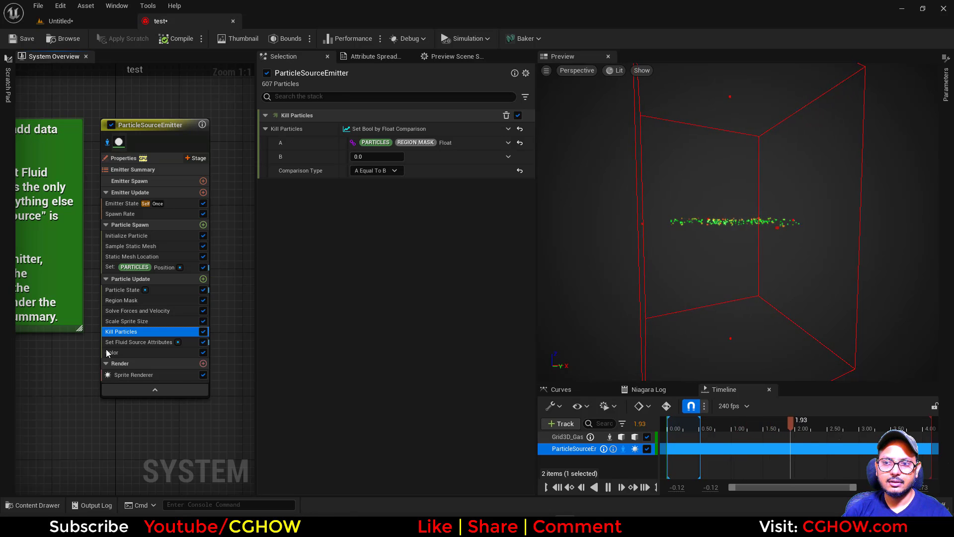
click(121, 300)
text(br)
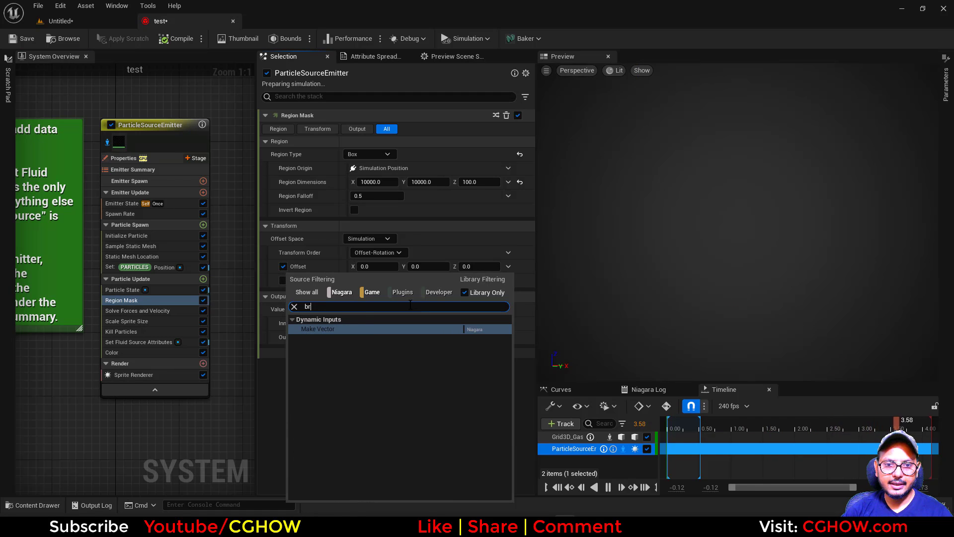
Drive the Region Mask offset Z with a sine of emitter age, period 5, scale 1000.
text(sin)
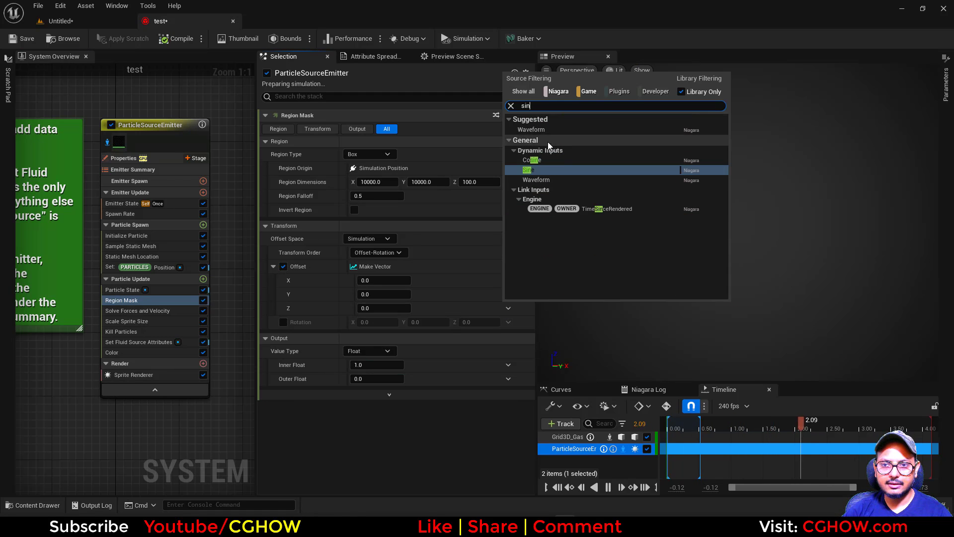
click(528, 170)
text(1000)
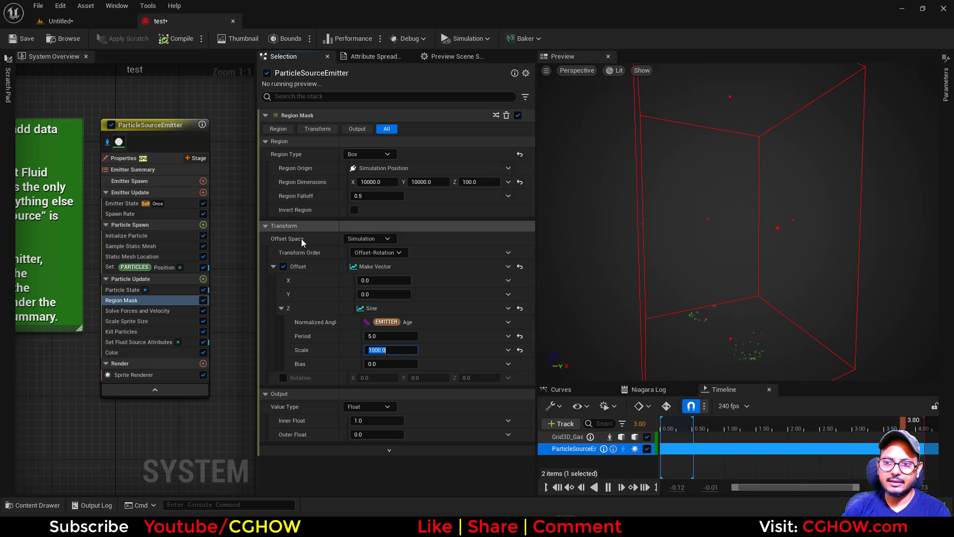
click(120, 214)
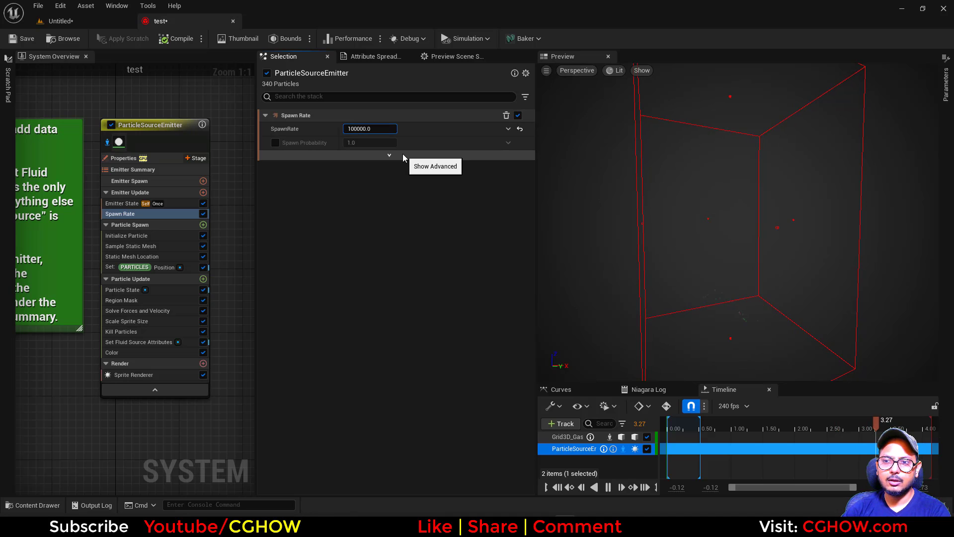
Set the particle source spawn rate to 500000.
triple_click(369, 129)
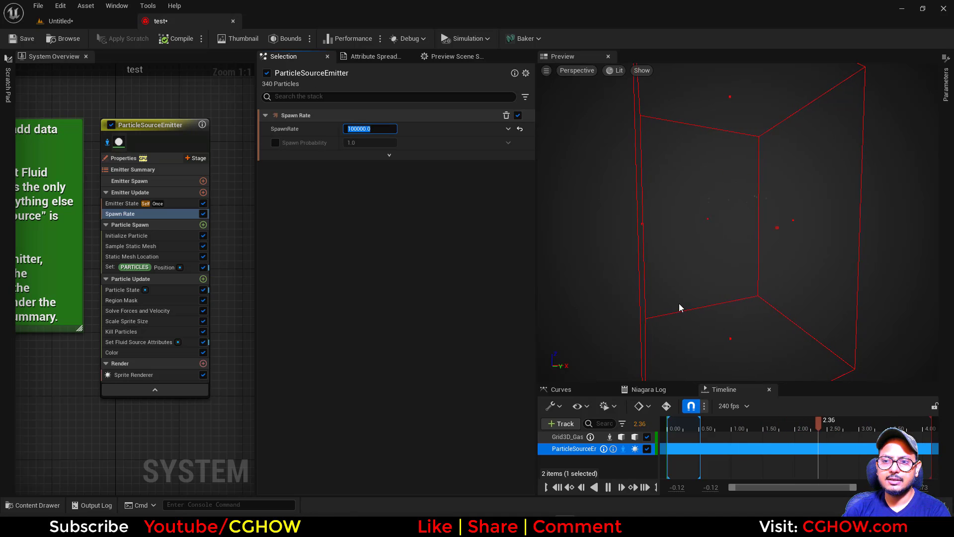
click(127, 235)
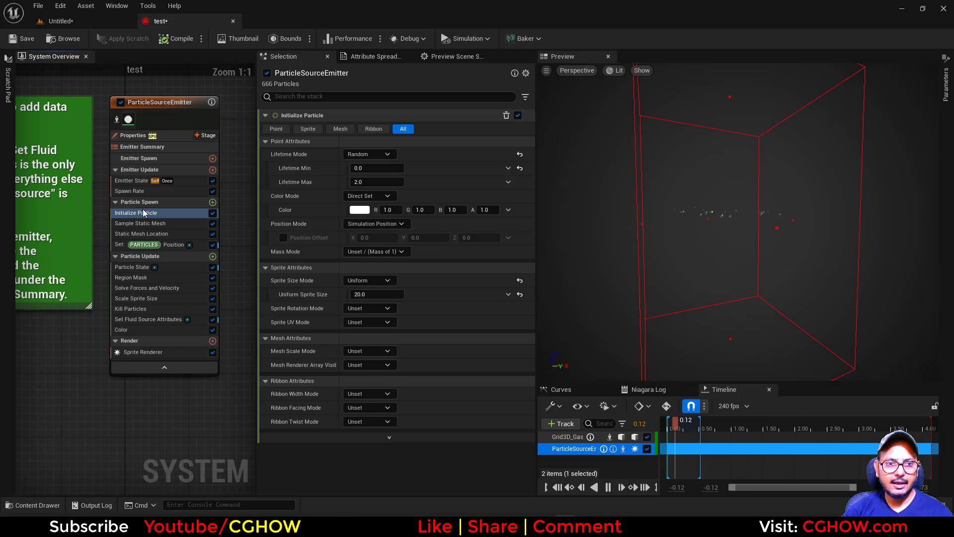
click(130, 190)
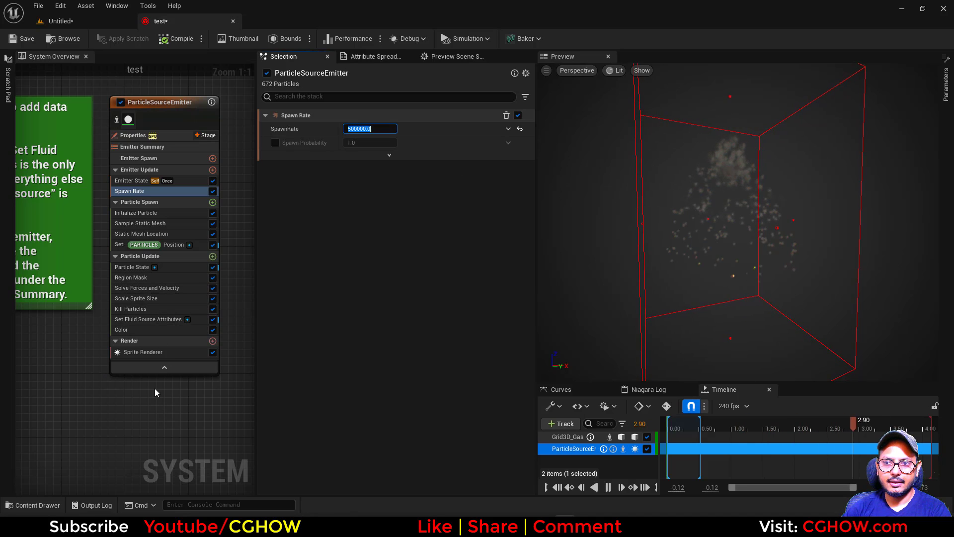
Set the Region Mask sine period to 10 and restore the default Emitter State loop behavior.
click(130, 277)
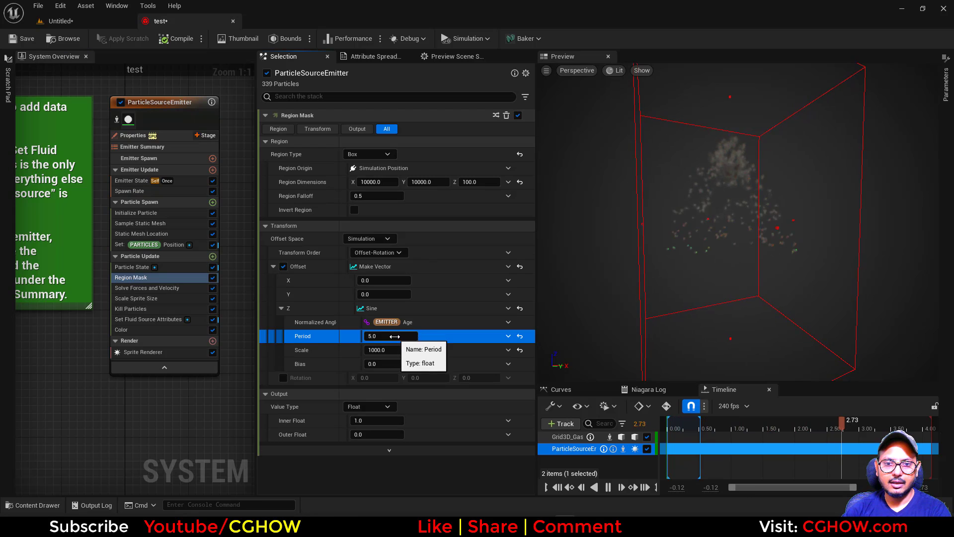
text(10)
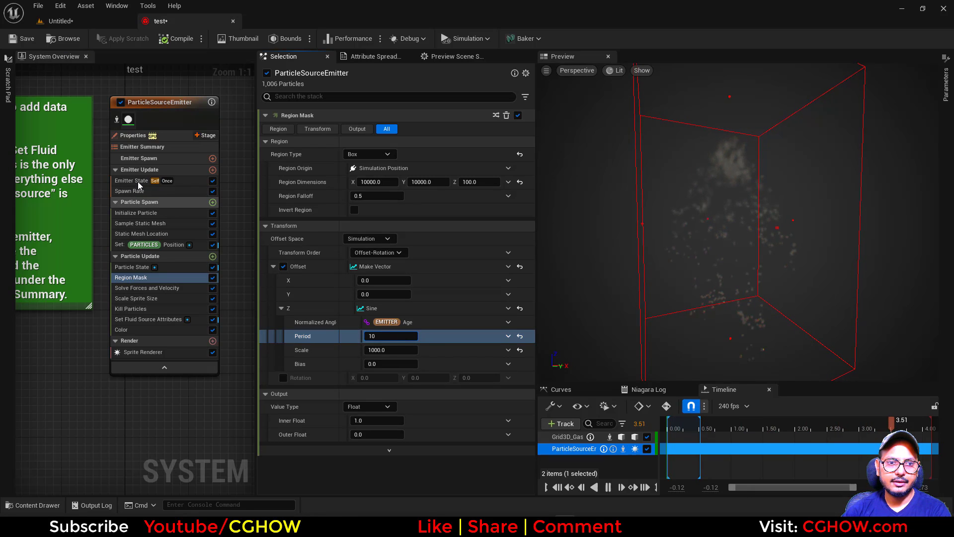
click(131, 180)
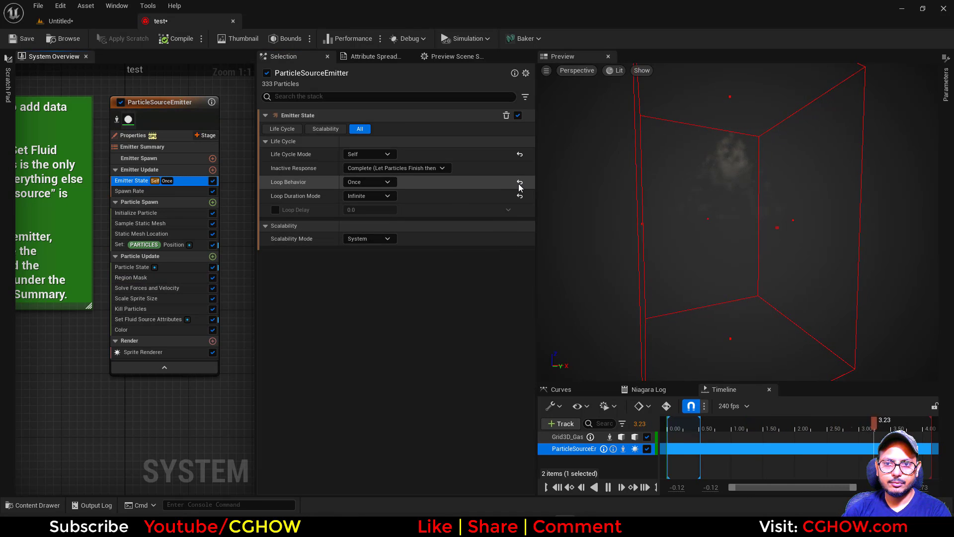
click(369, 181)
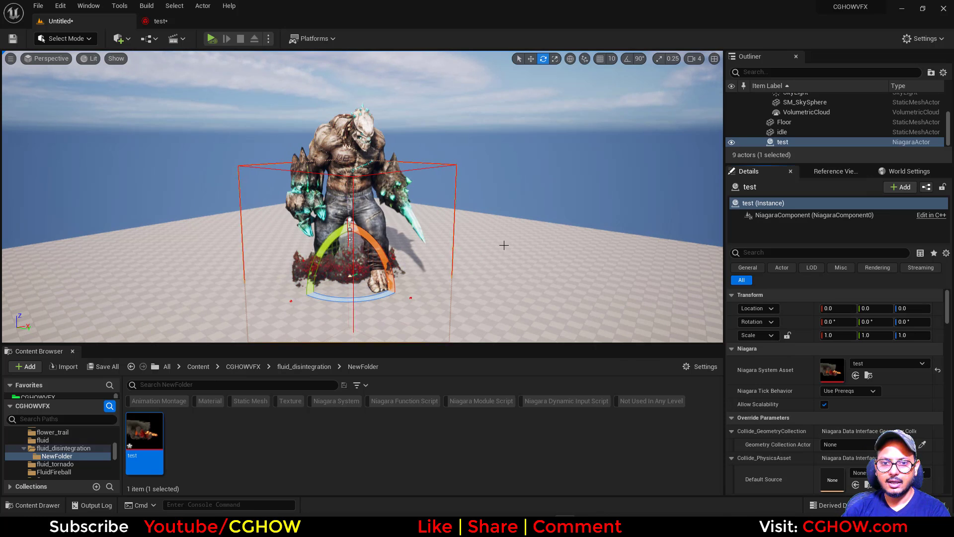
Inspect the idle character, Floor and SM_SkySphere, then return to the test Niagara system.
click(780, 132)
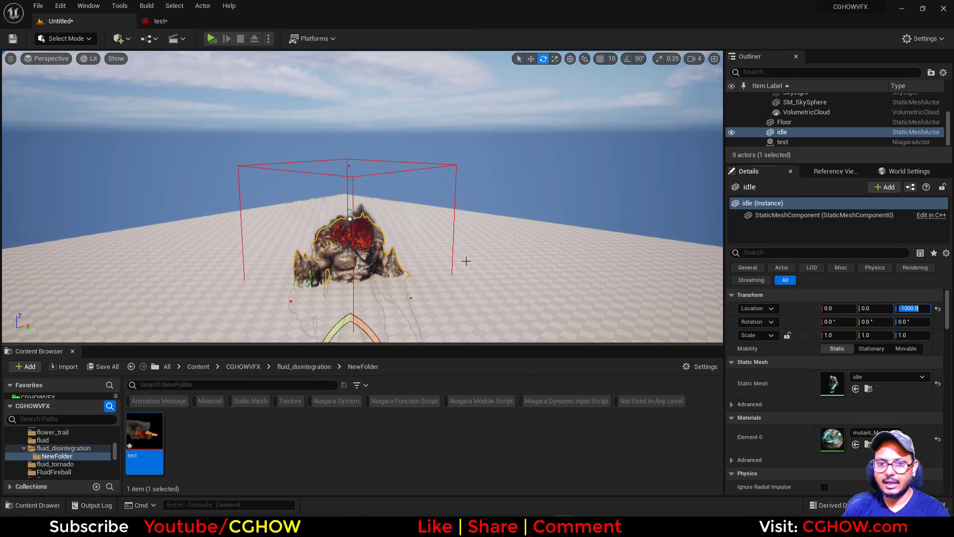
click(780, 122)
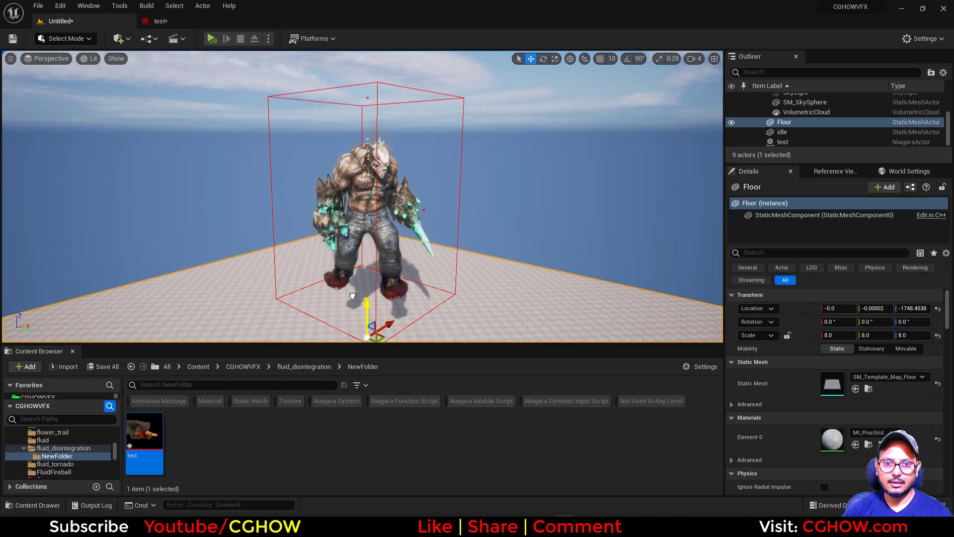
click(805, 101)
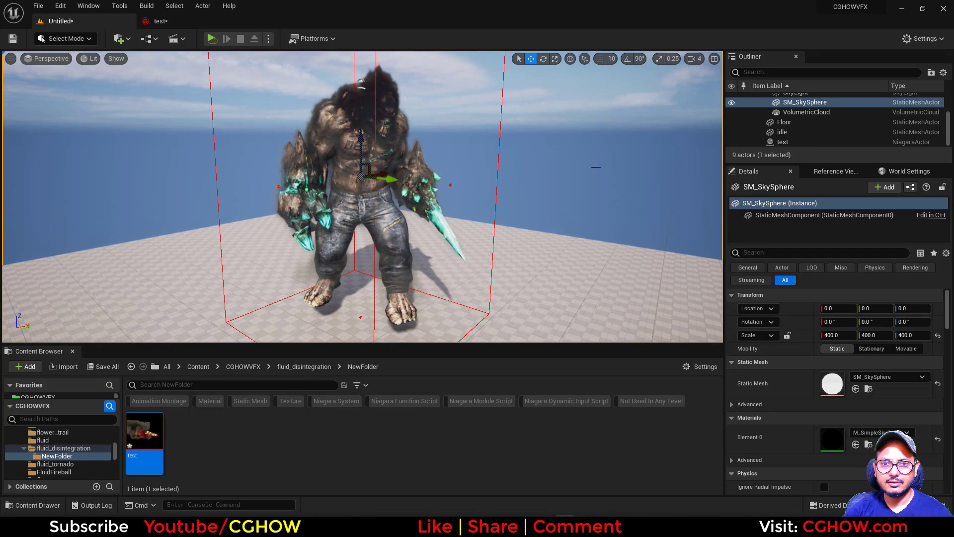
double_click(145, 430)
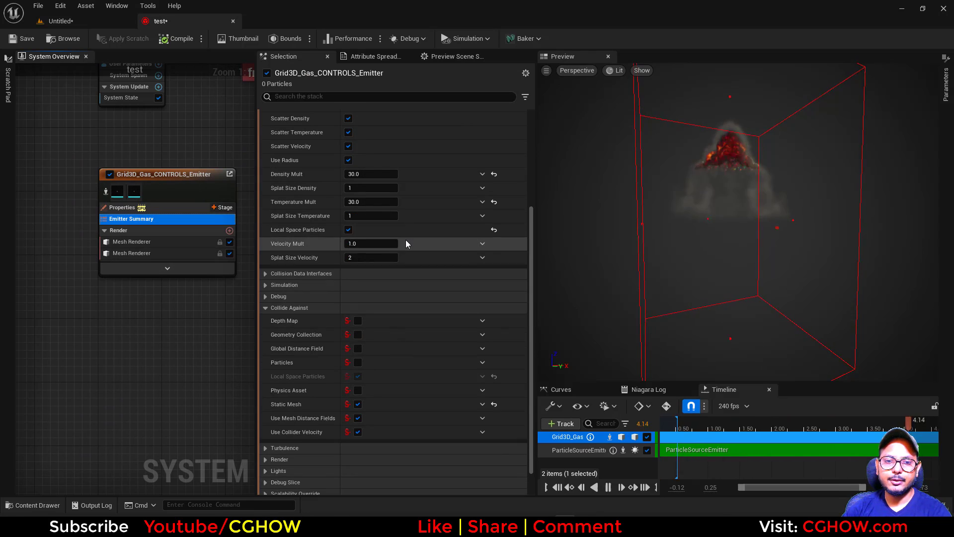
Set Grid3D_Gas Turbulence1 Frequency to 0.01 and edit its Density Gain value.
scroll(down, 3)
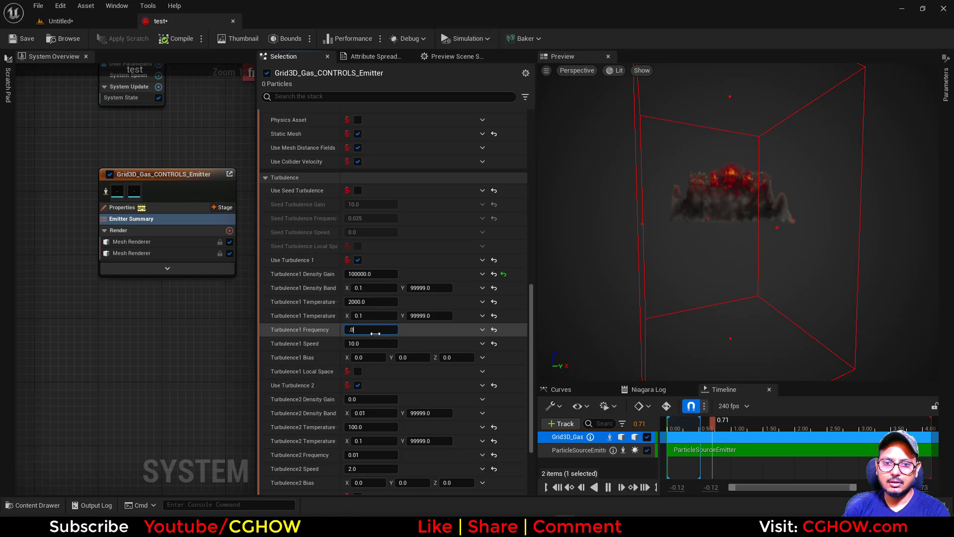
text(0.01)
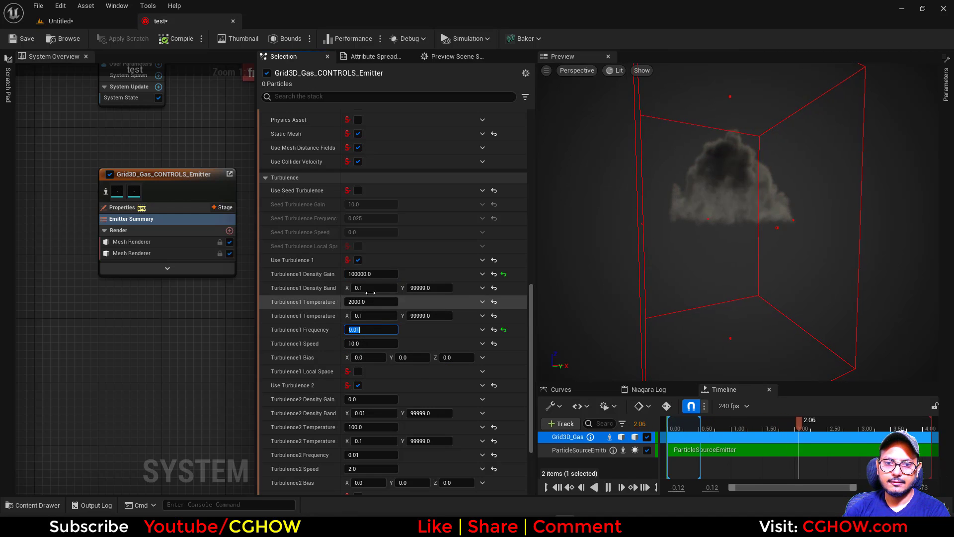
click(371, 273)
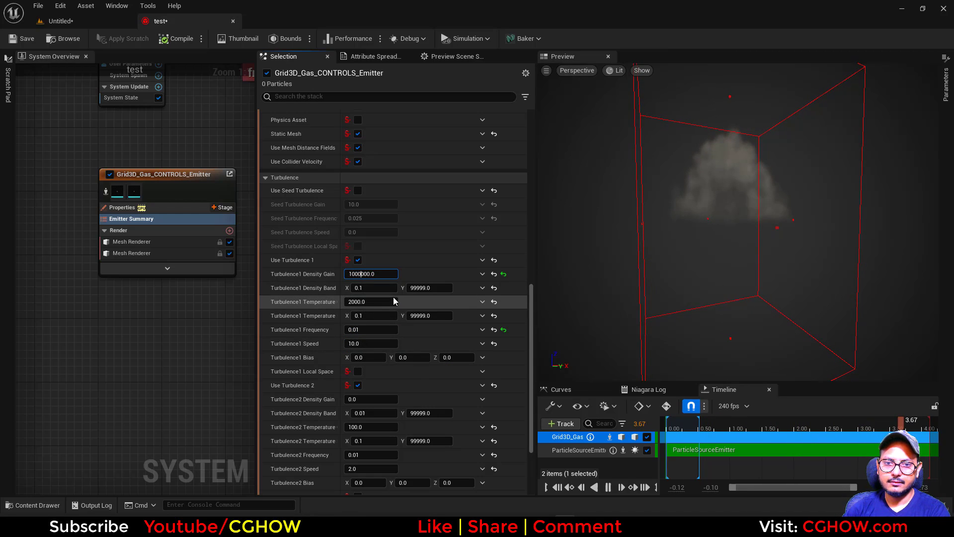
mouse_move(429, 287)
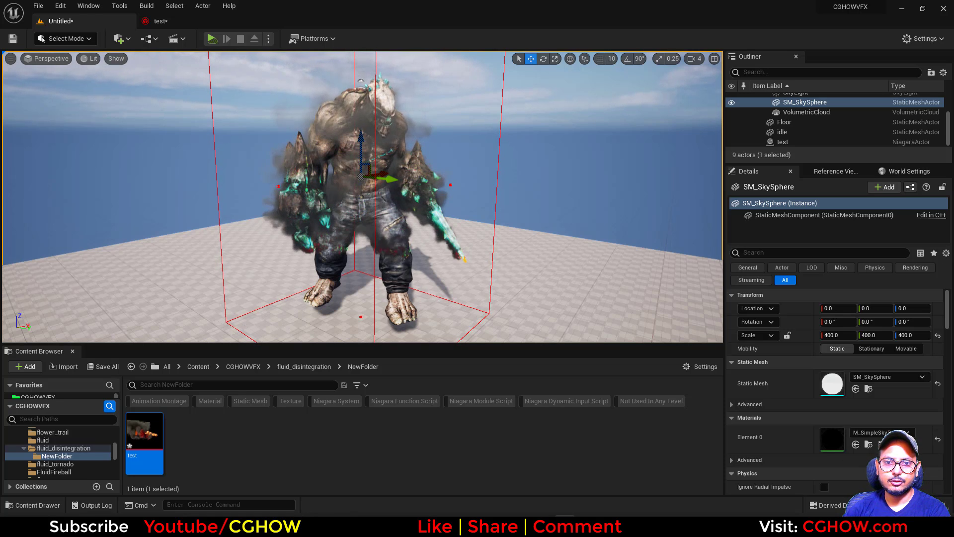
Enter 5.0 for Render Temp Color Gain in the test system.
double_click(144, 441)
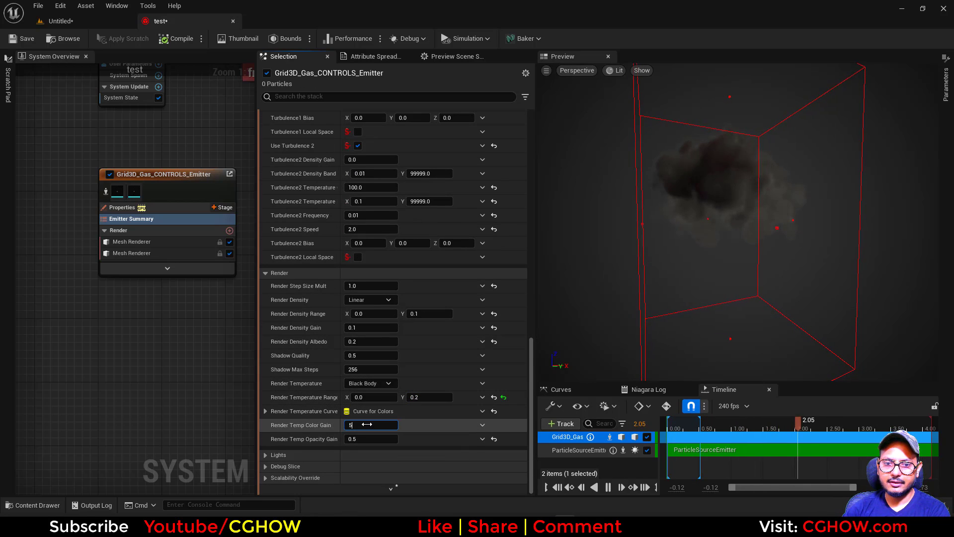
text(5.0)
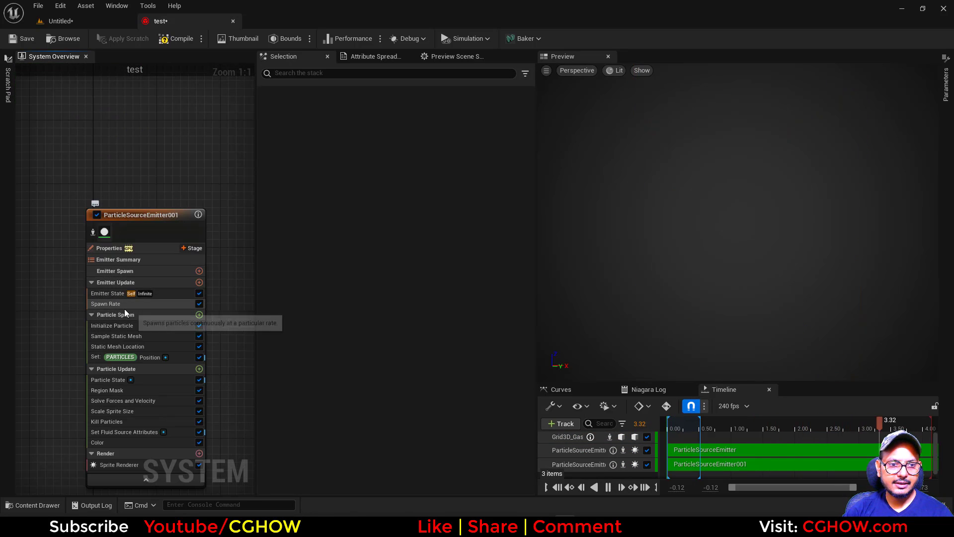
Review ParticleSourceEmitter001's Spawn Rate, Properties and renderer settings.
click(106, 303)
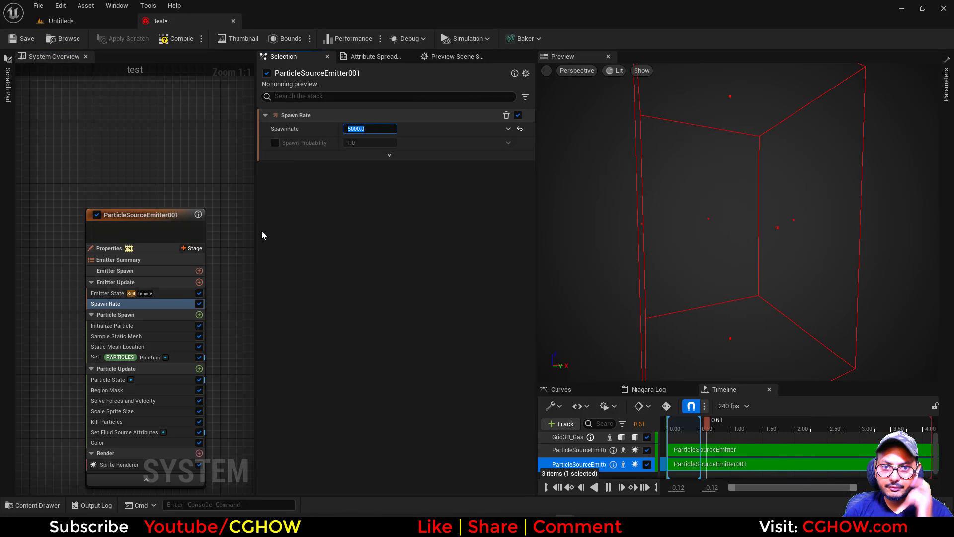
click(109, 248)
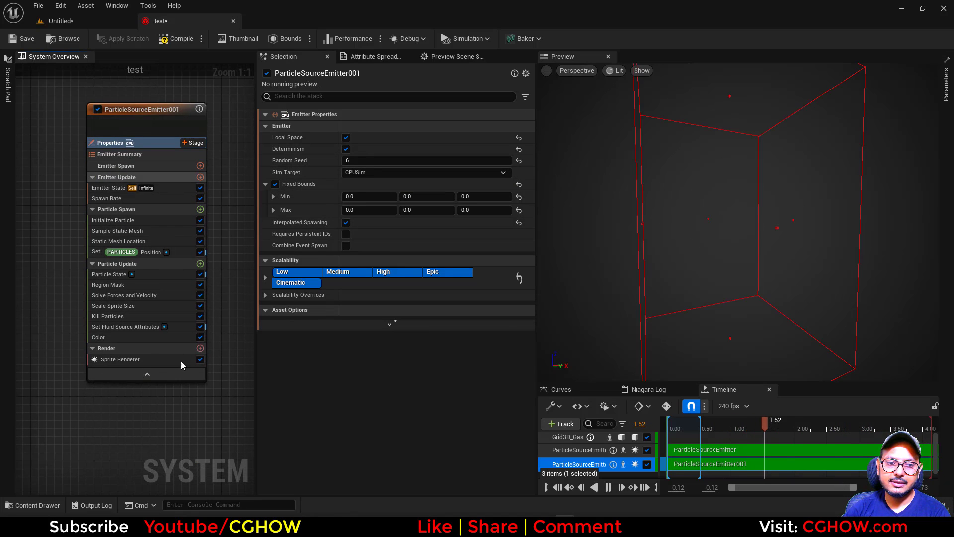
click(119, 358)
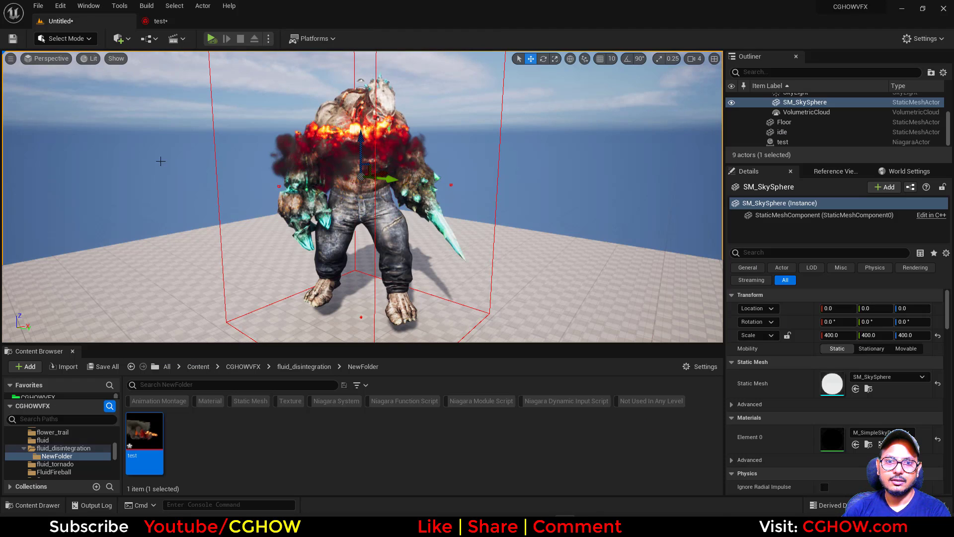
mouse_move(160, 21)
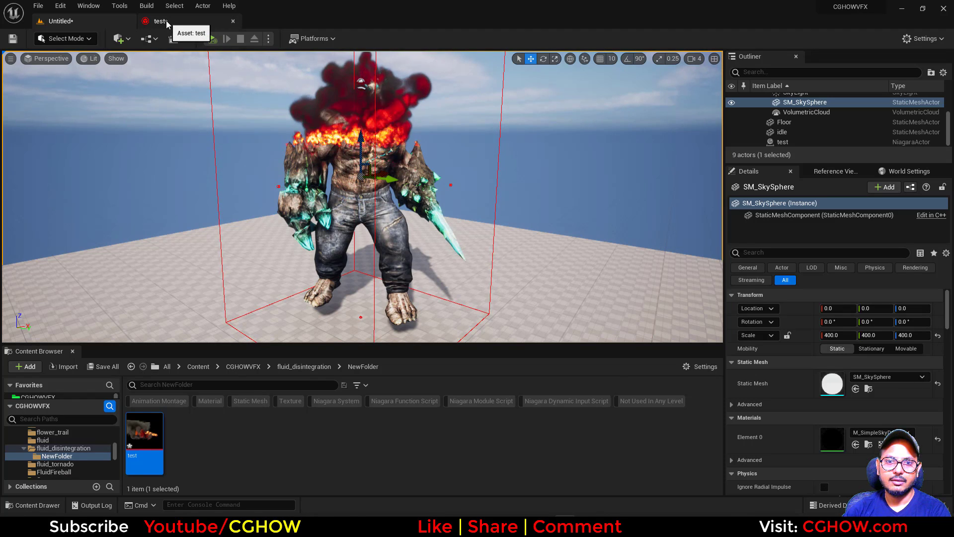
Reopen the test system, check the second emitter's Spawn Rate, and return to the level.
double_click(144, 435)
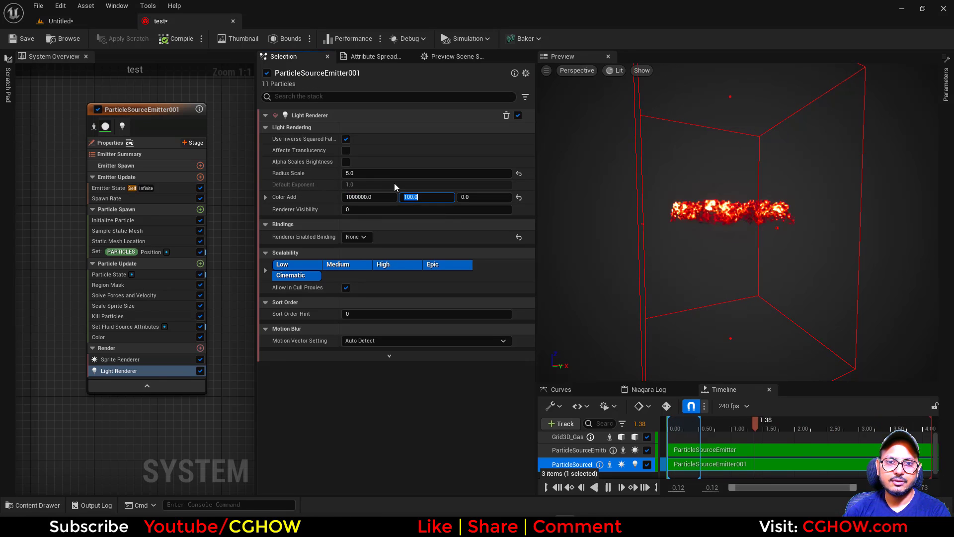
click(108, 198)
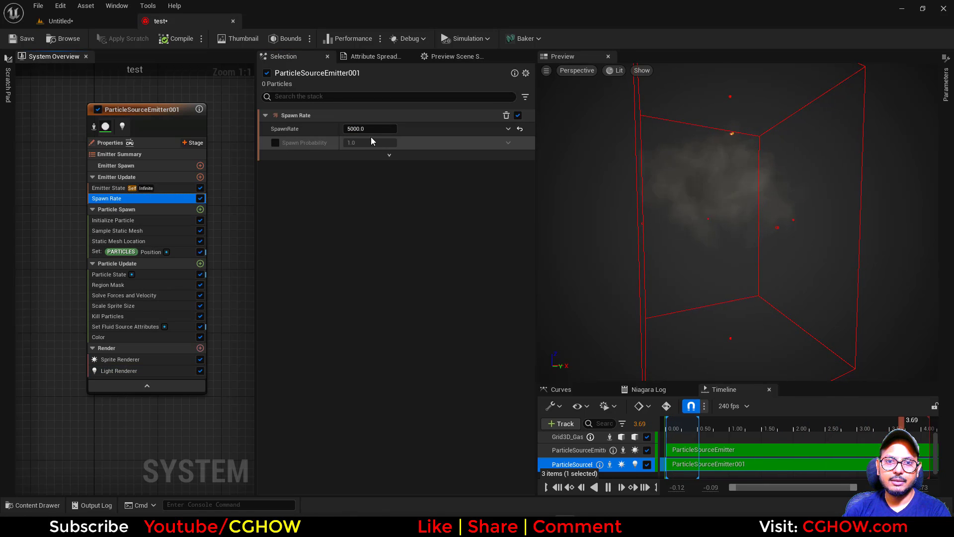
click(58, 21)
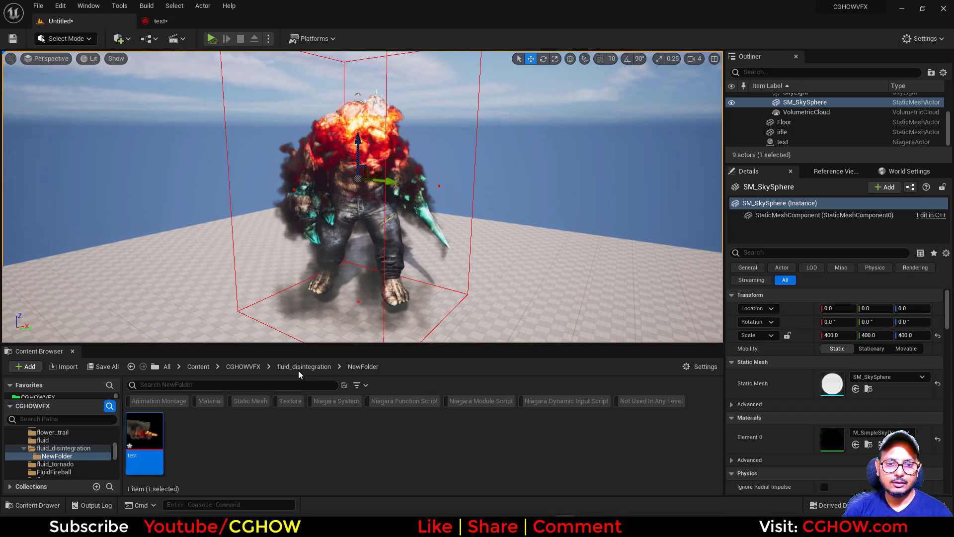
Open the map level from fluid_disintegration, discarding unsaved changes.
click(304, 365)
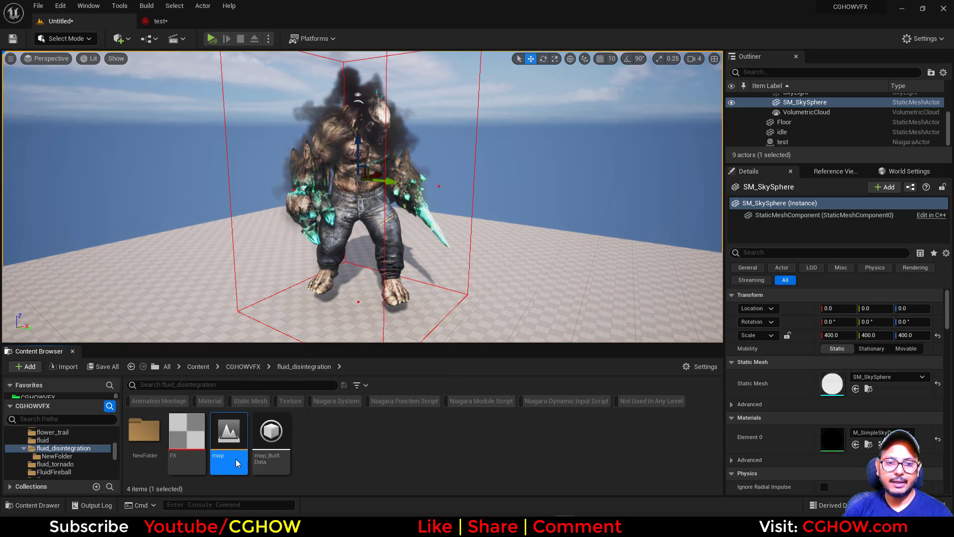
double_click(228, 428)
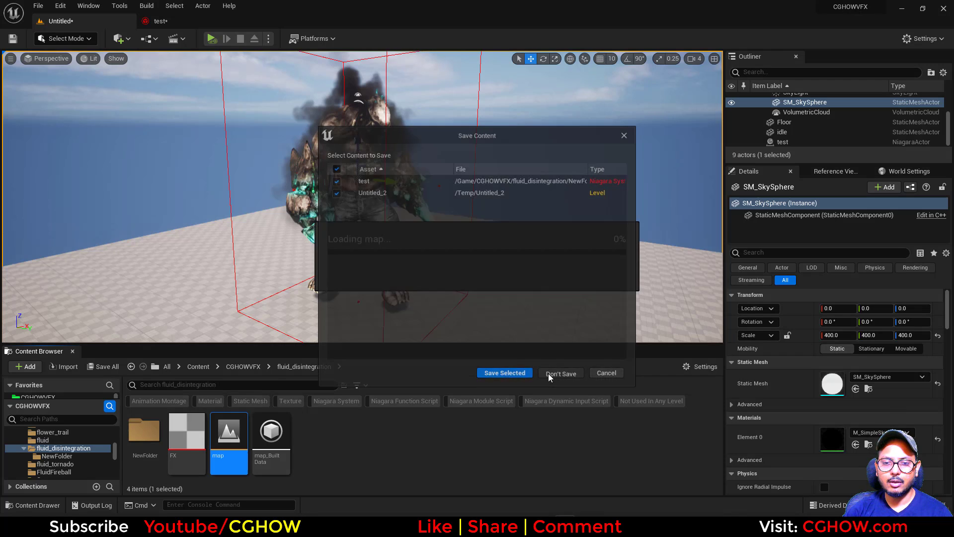
click(504, 372)
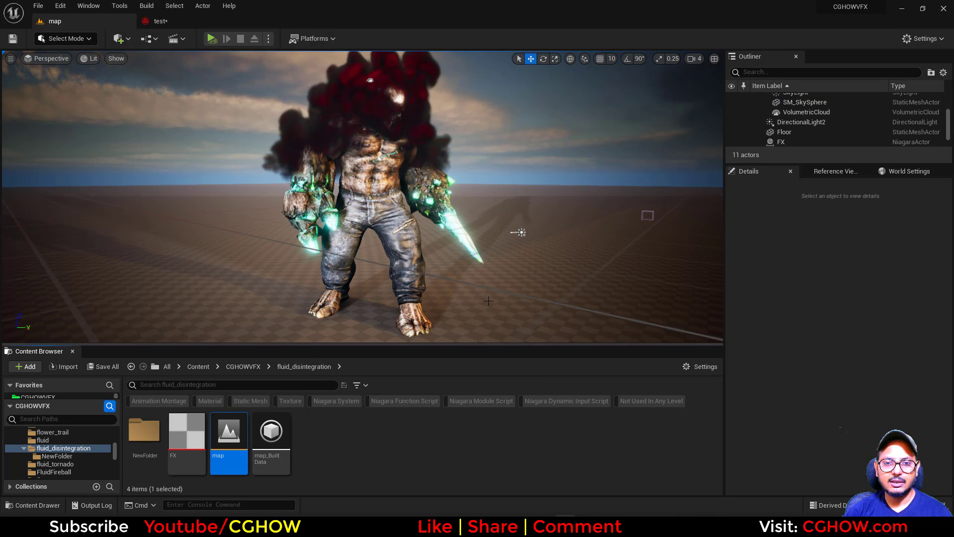